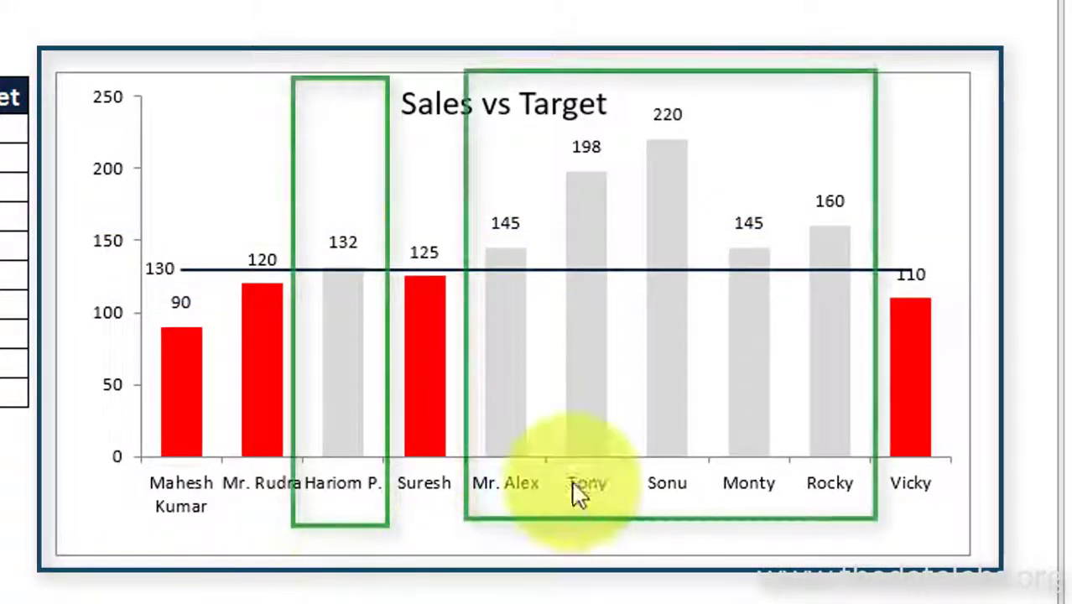
mouse_move(784, 453)
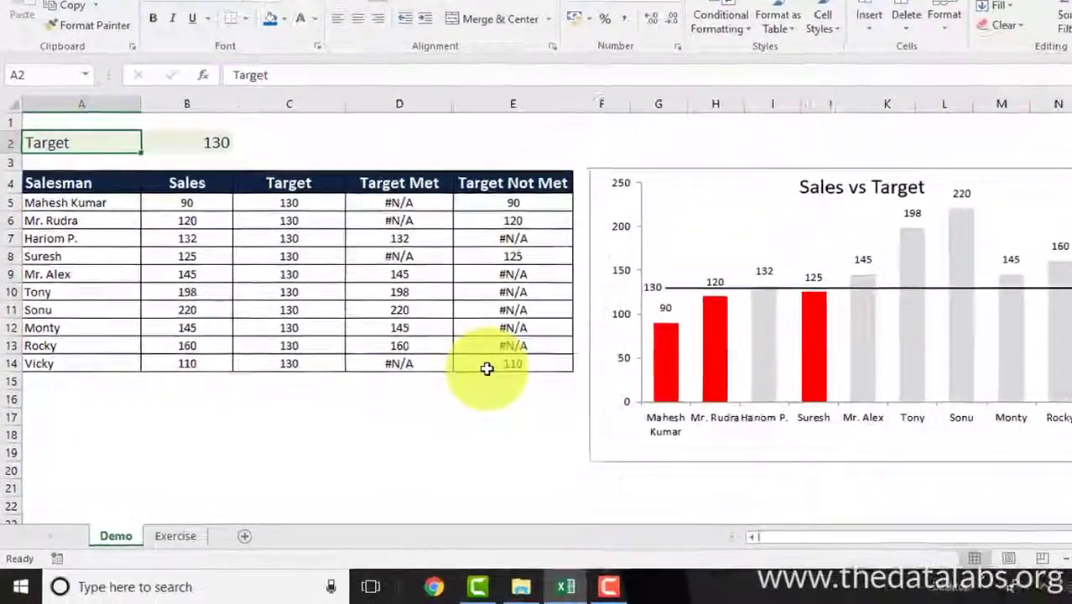
Step: Compare the Demo and Exercise sheets, selecting each Salesman and Sales table and the 130 target
click(248, 507)
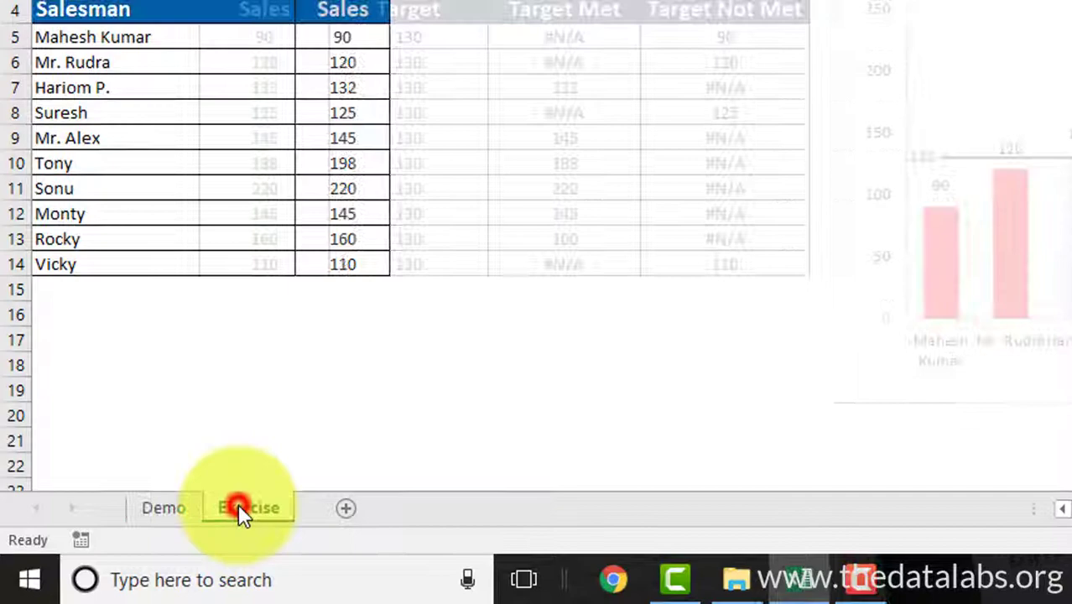
click(248, 508)
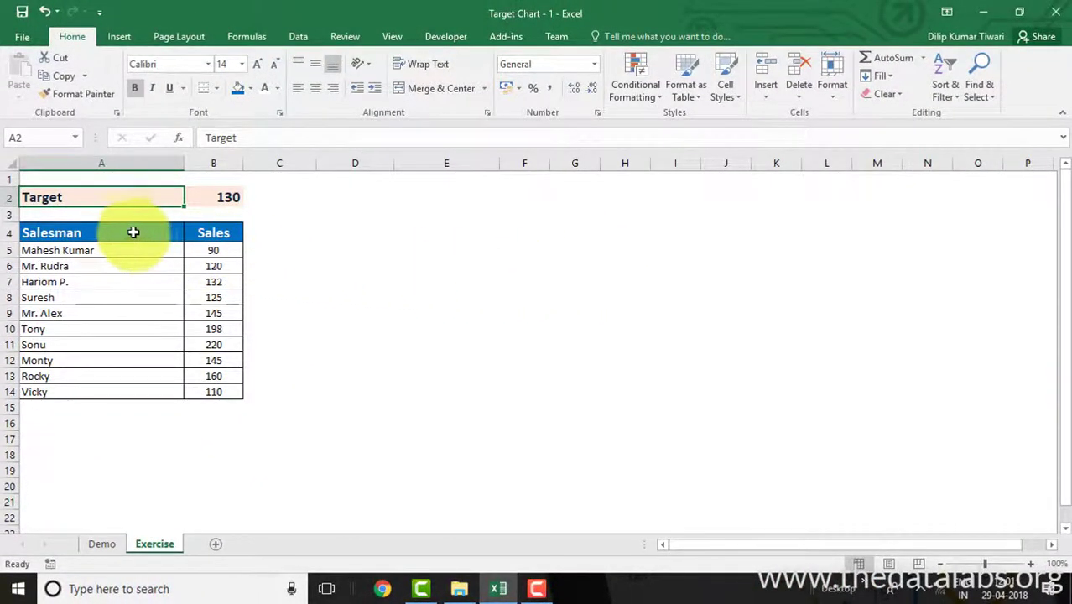
drag(132, 233, 75, 362)
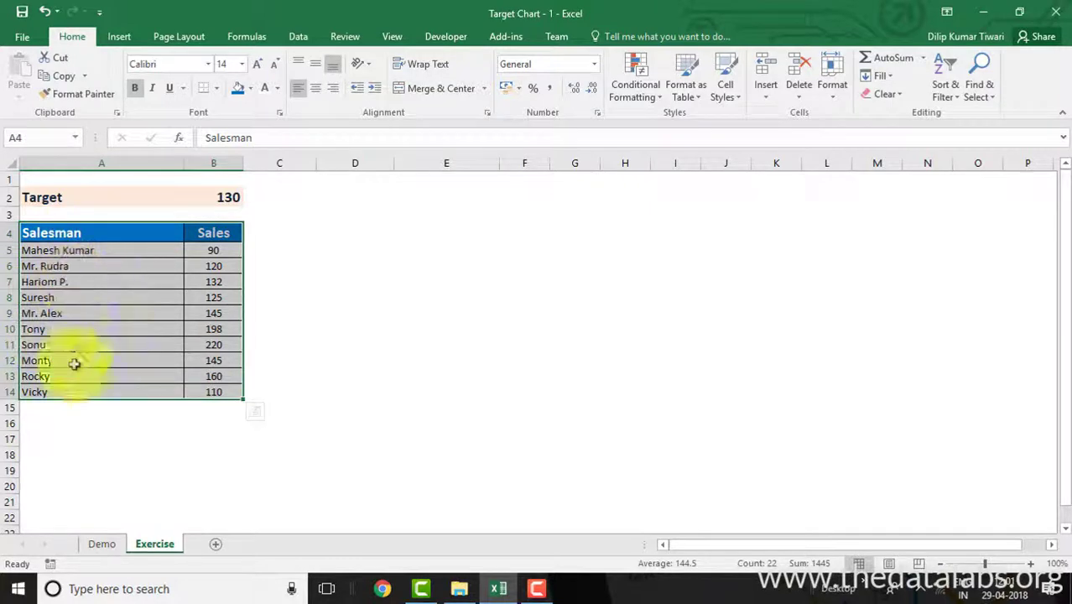
click(101, 543)
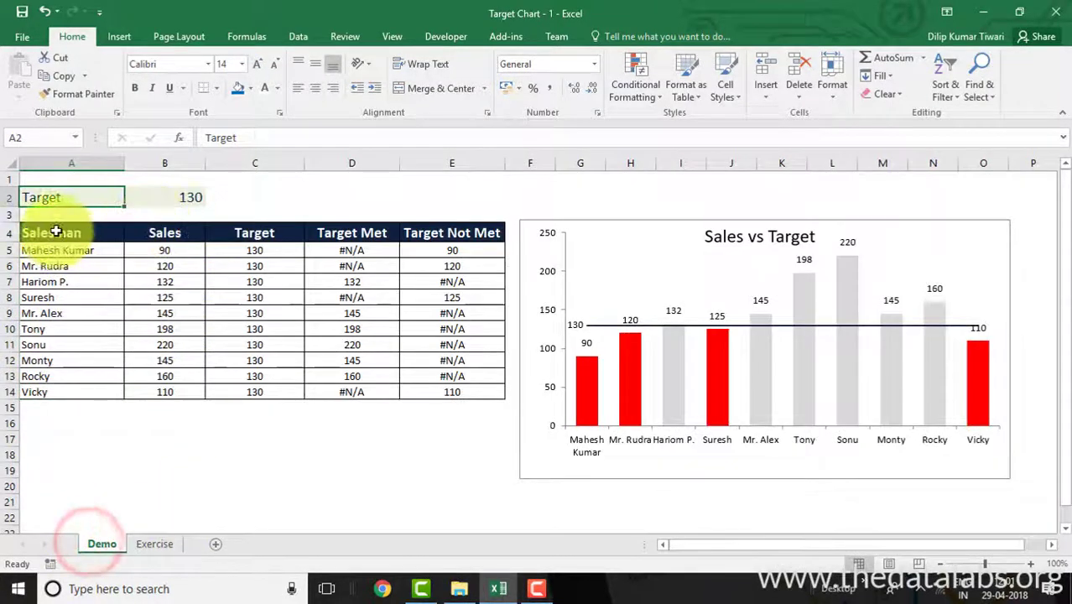
drag(71, 232, 164, 392)
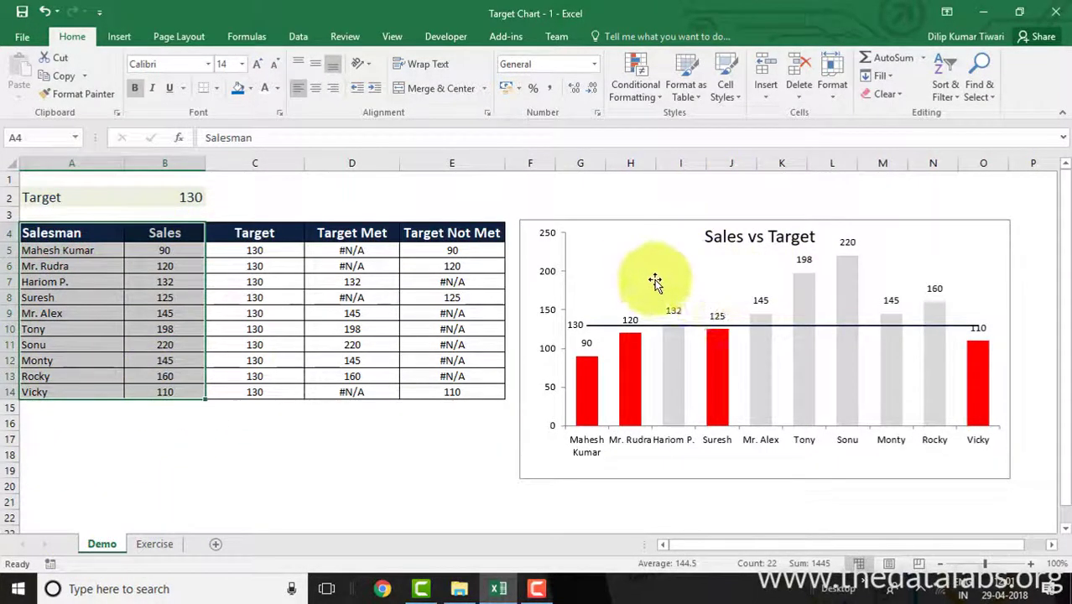
click(154, 544)
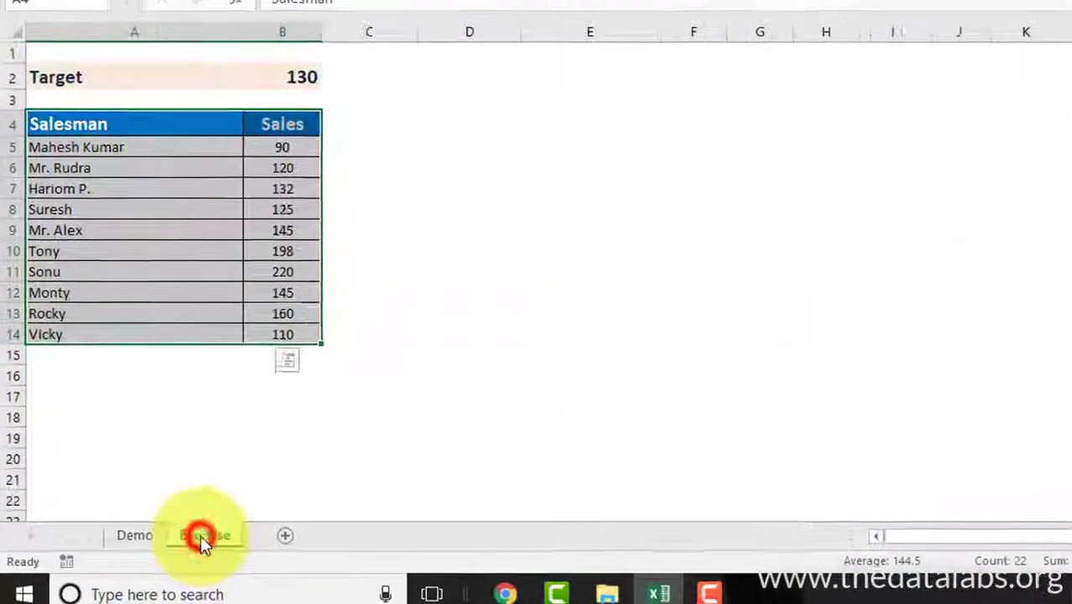
click(204, 535)
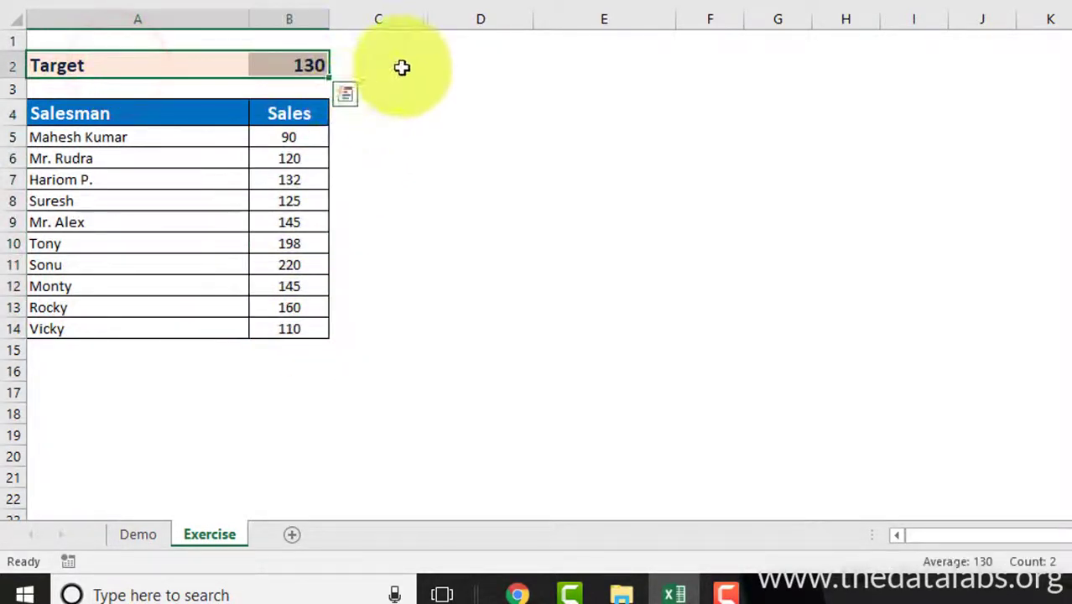
Step: Review the finished Demo chart again, then return to the Exercise sheet's cell C4
click(288, 64)
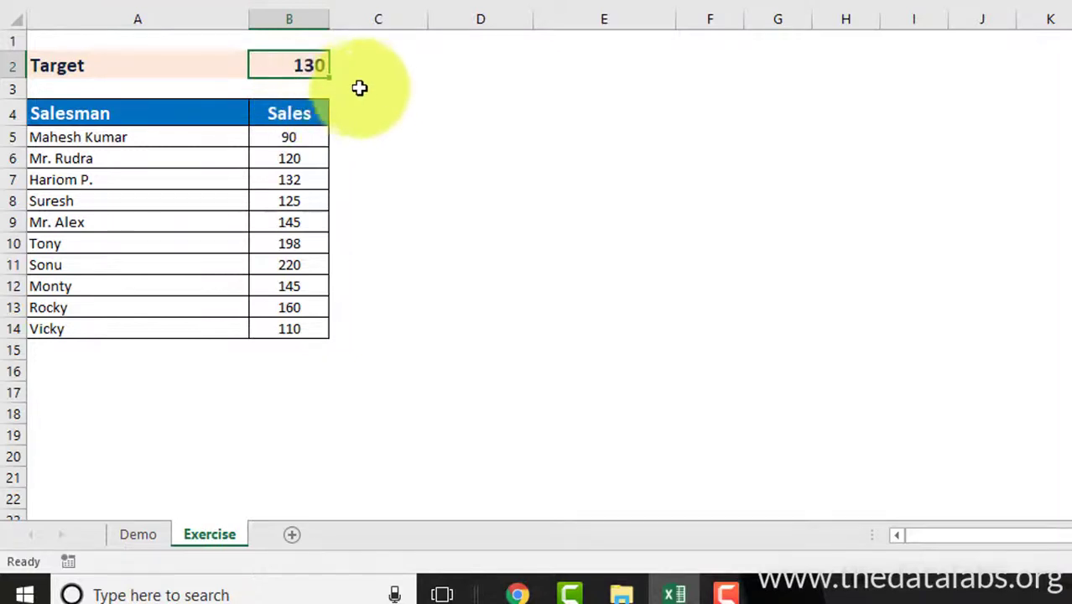
mouse_move(184, 359)
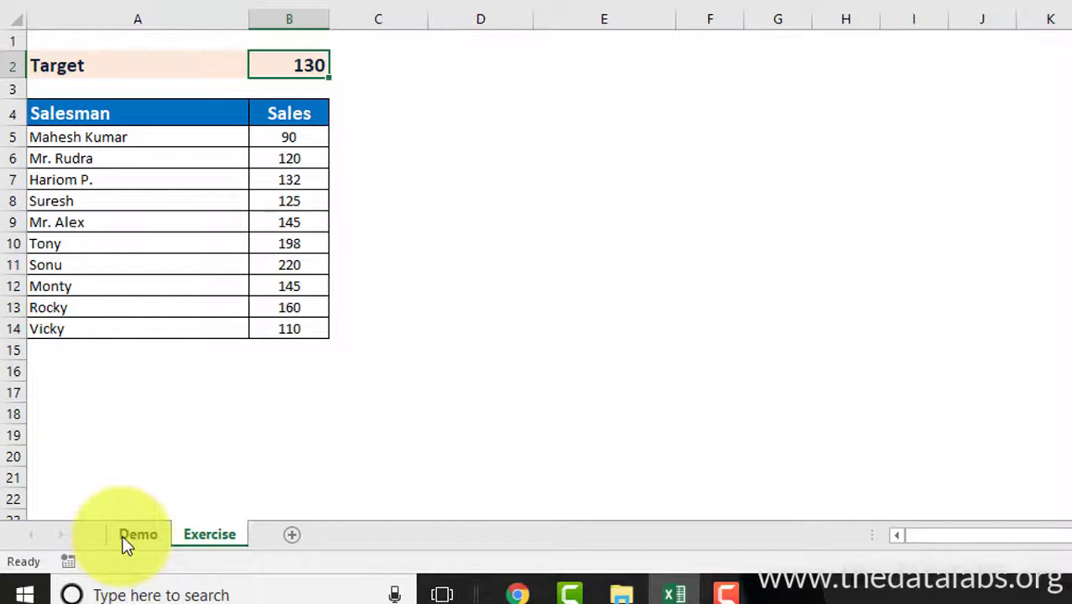
click(137, 535)
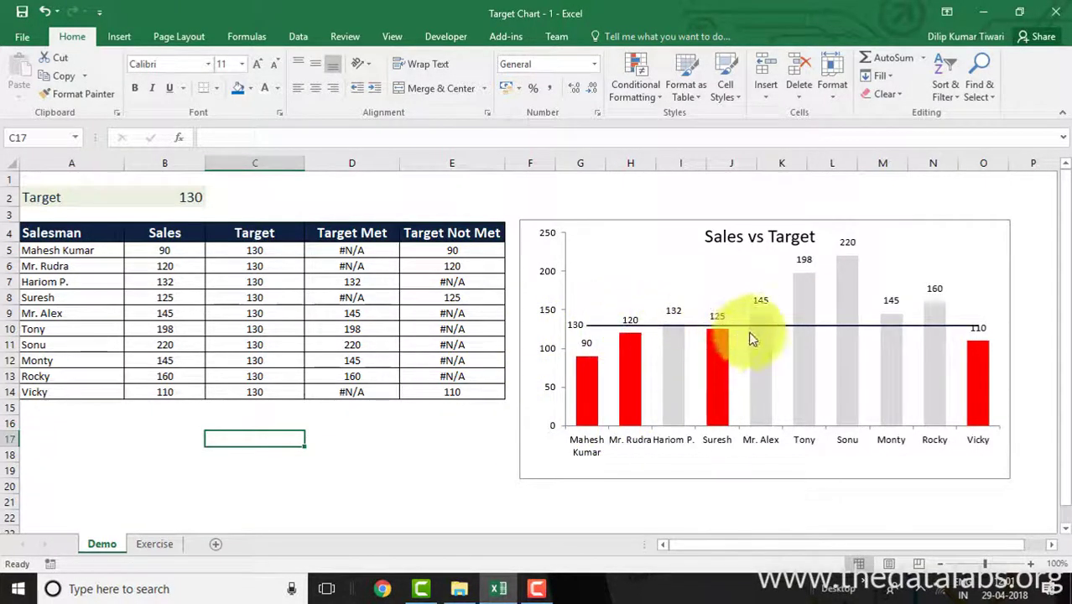
mouse_move(978, 327)
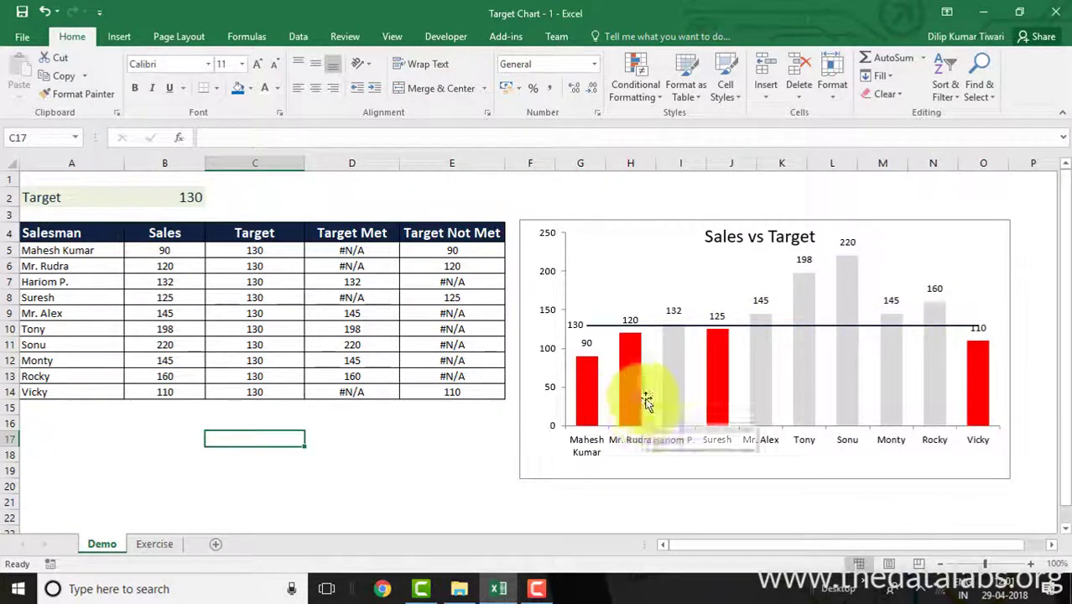
mouse_move(680, 386)
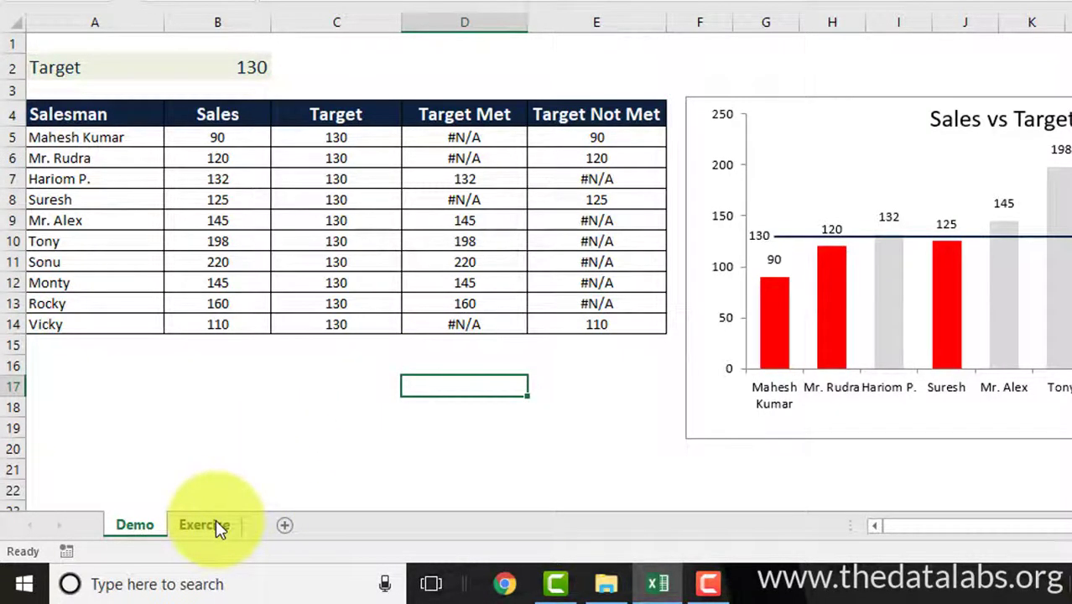
click(203, 524)
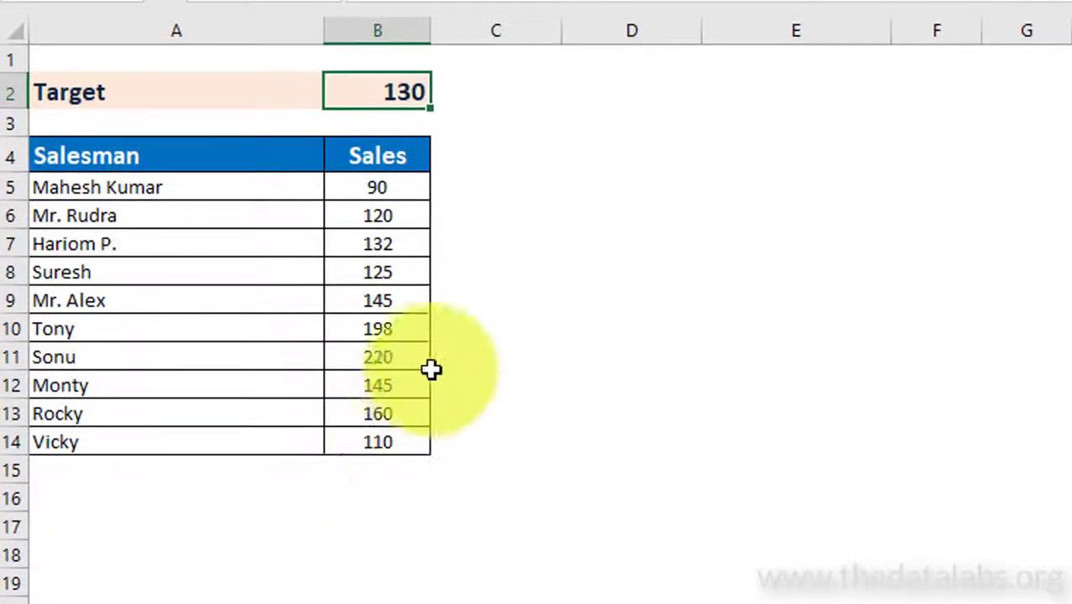
click(495, 154)
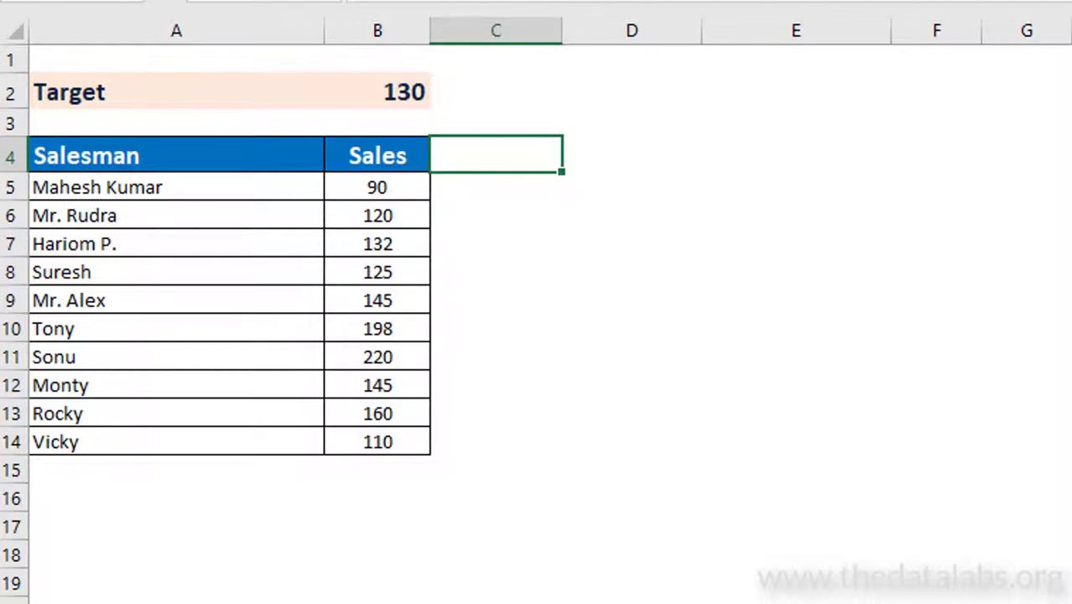
Step: Head C4 'Line for Chart' and fill C5:C14 with =$B$2 (130)
text(Line for Chart)
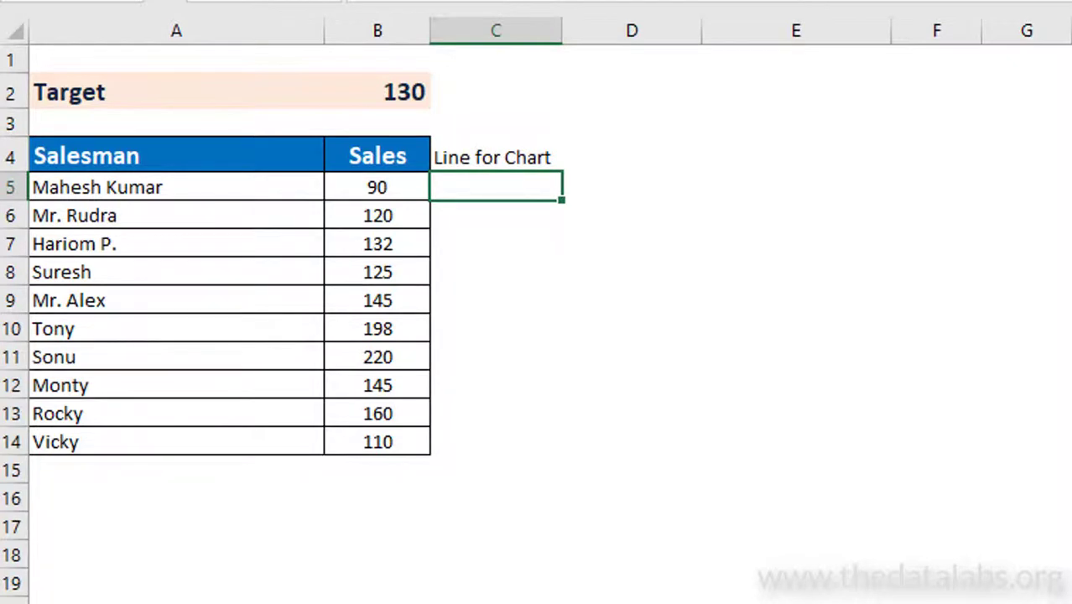
text(=)
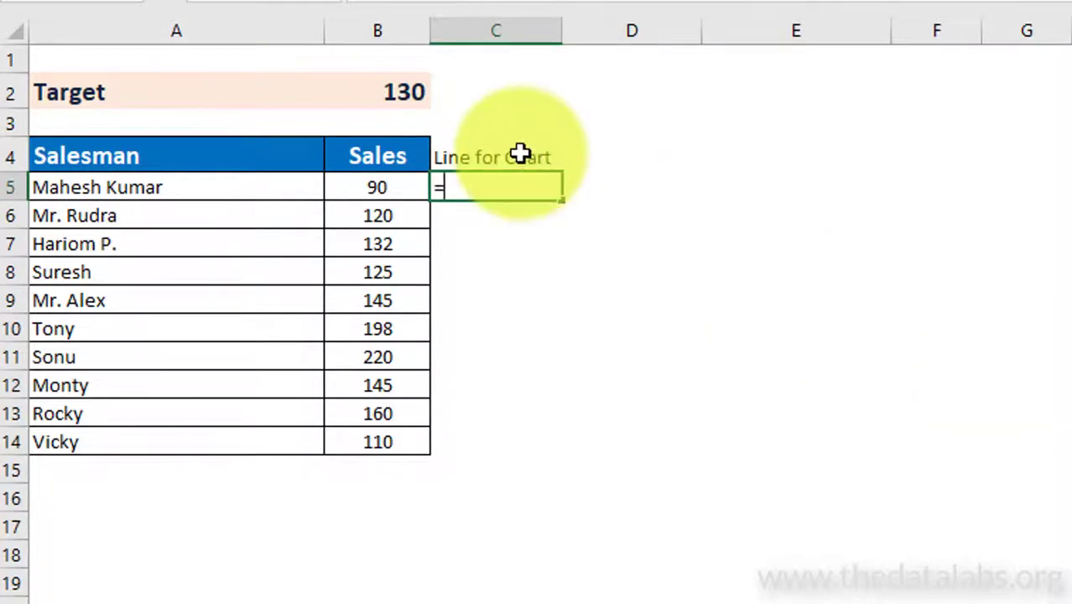
click(377, 92)
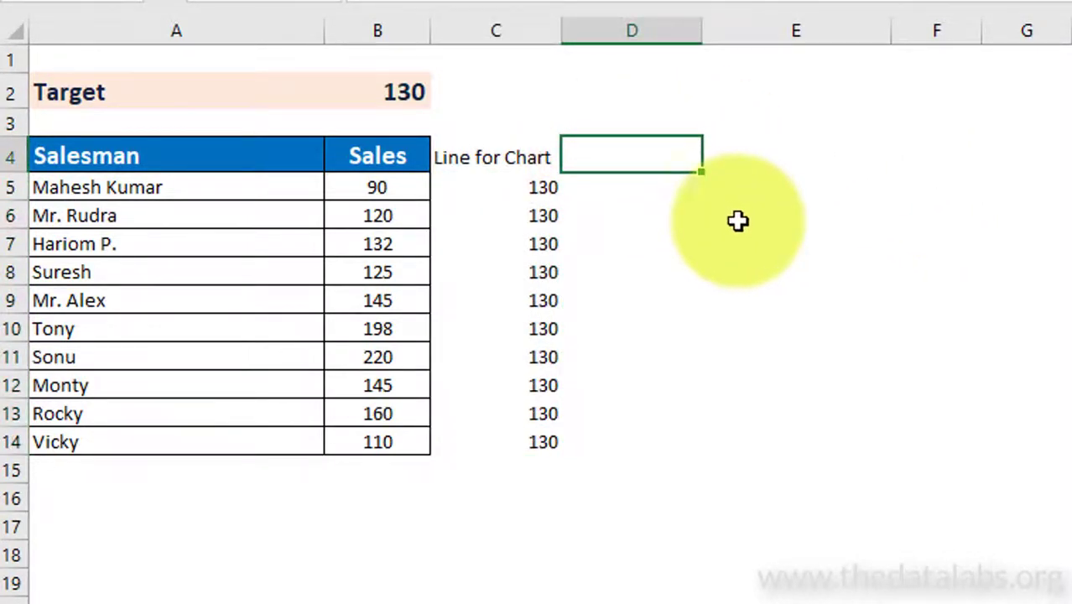
mouse_move(1060, 323)
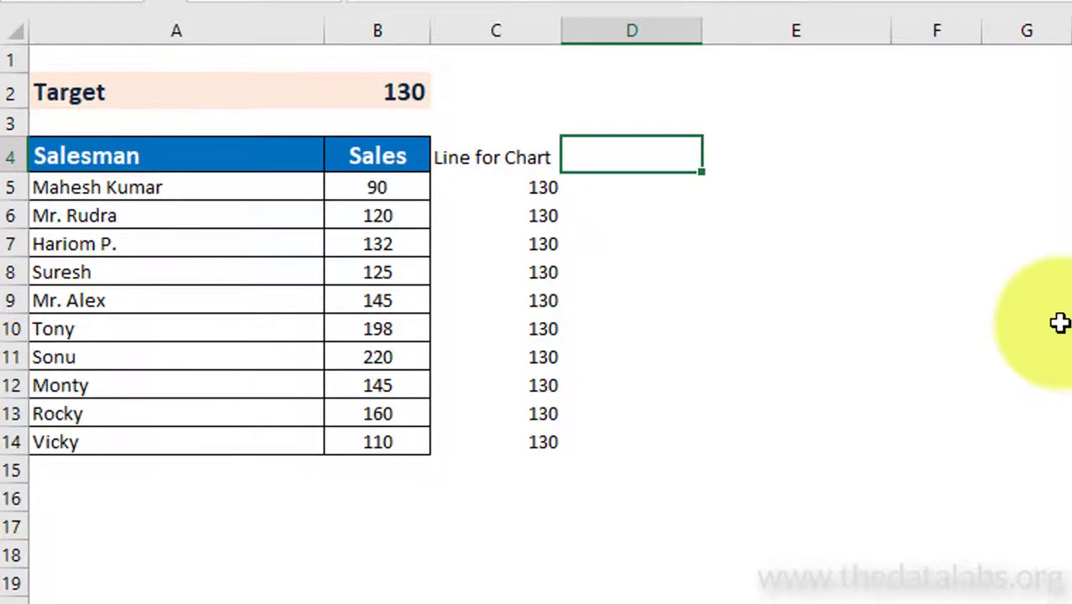
Step: Head D4 'Target met' and fill D5:D14 with =IF(B5>=C5,B5,NA())
text(Target met)
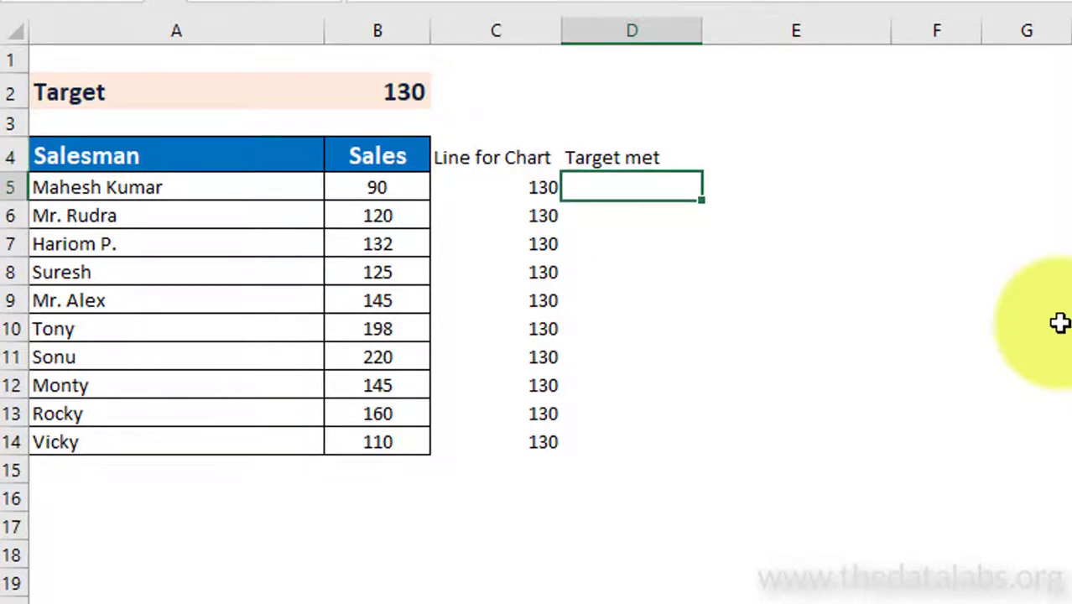
text(=)
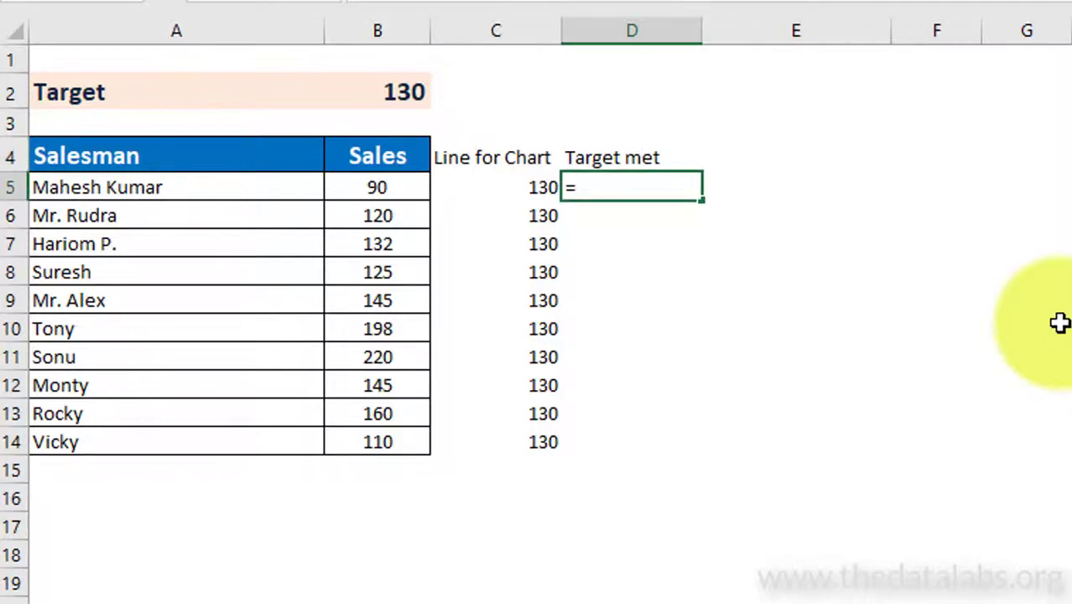
text(if(B5)
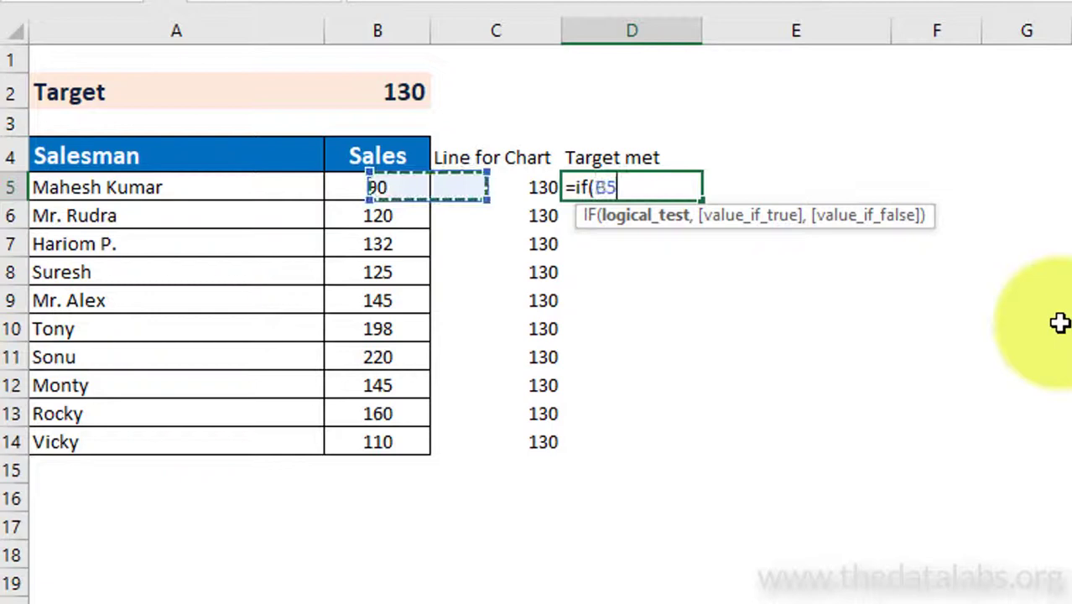
text(>=C5,)
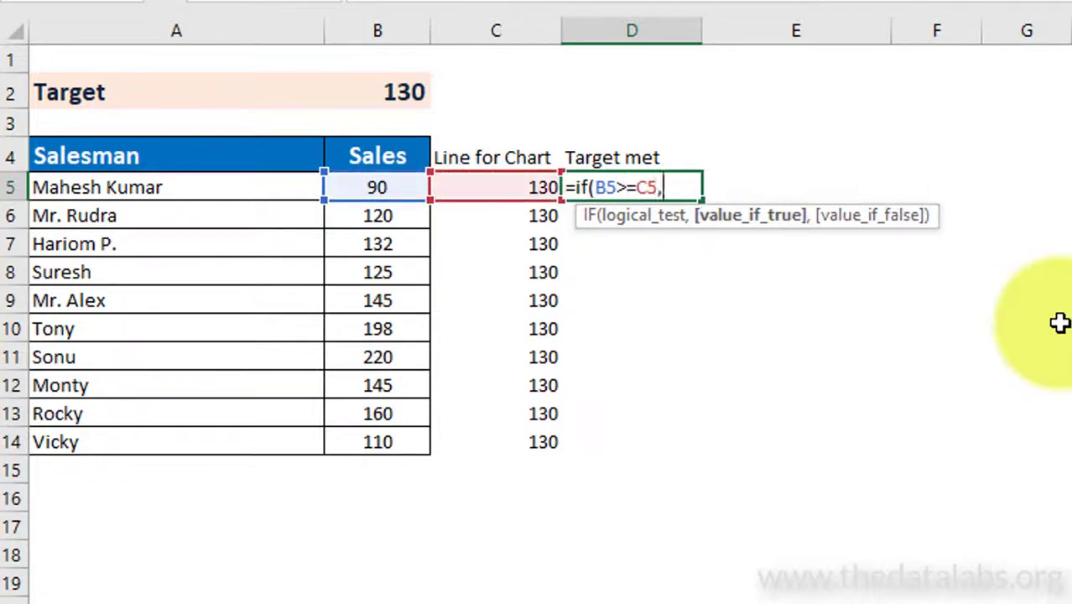
text(B5,)
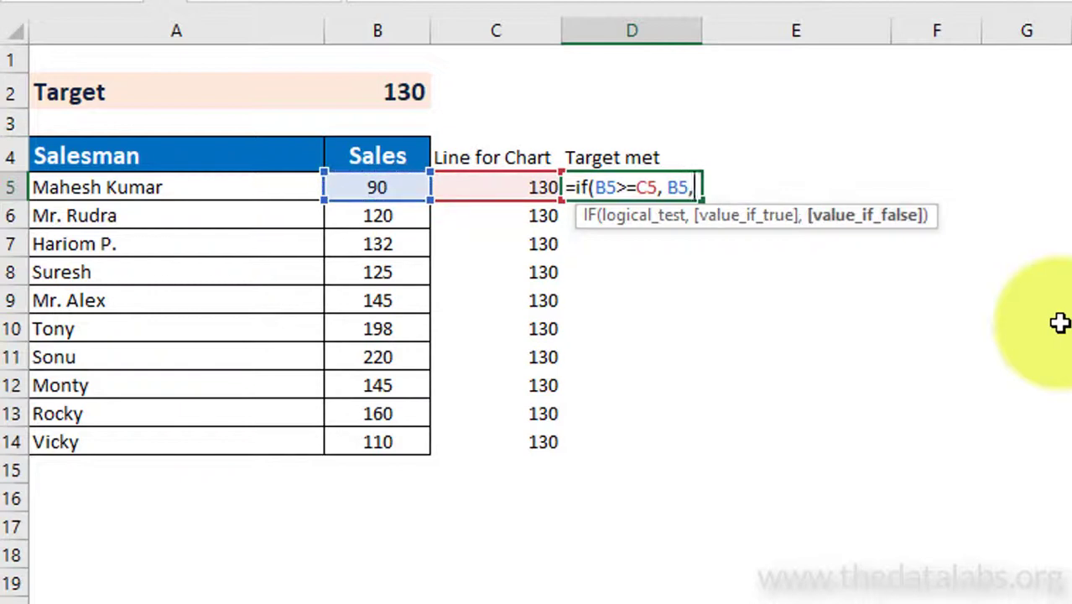
text(NA())
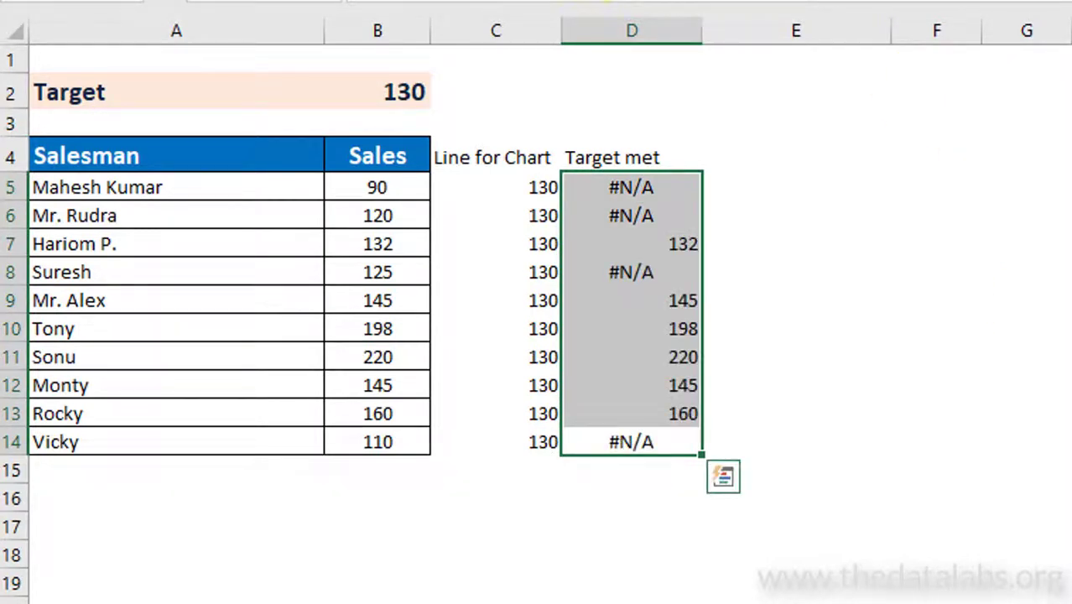
click(631, 123)
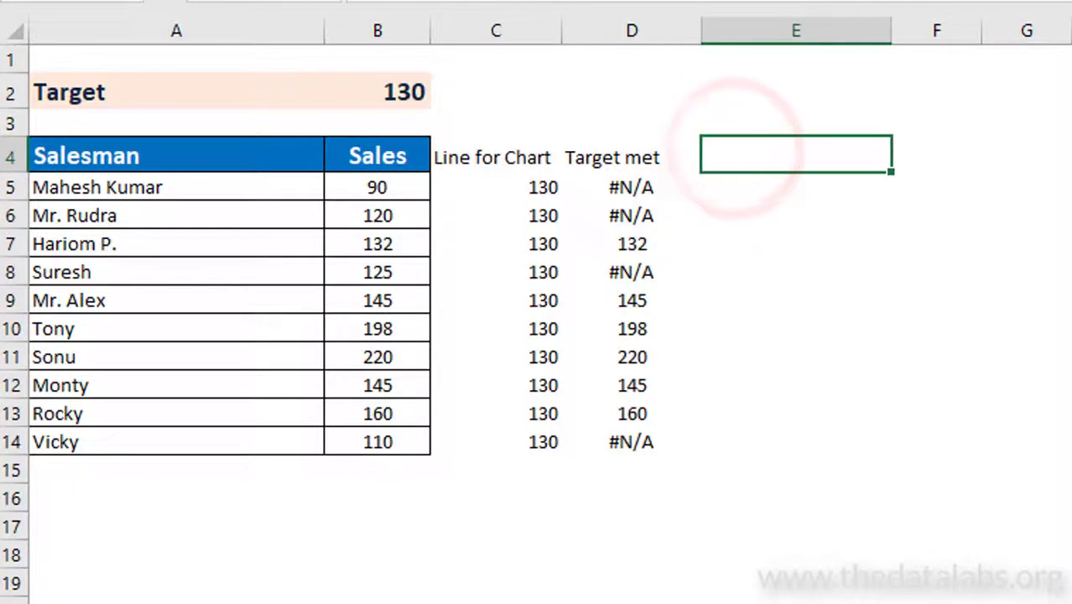
Step: Head E4 'Target Not Met' and fill E5:E14 with =IF(B5<C5,B5,NA())
text(Target Not Met)
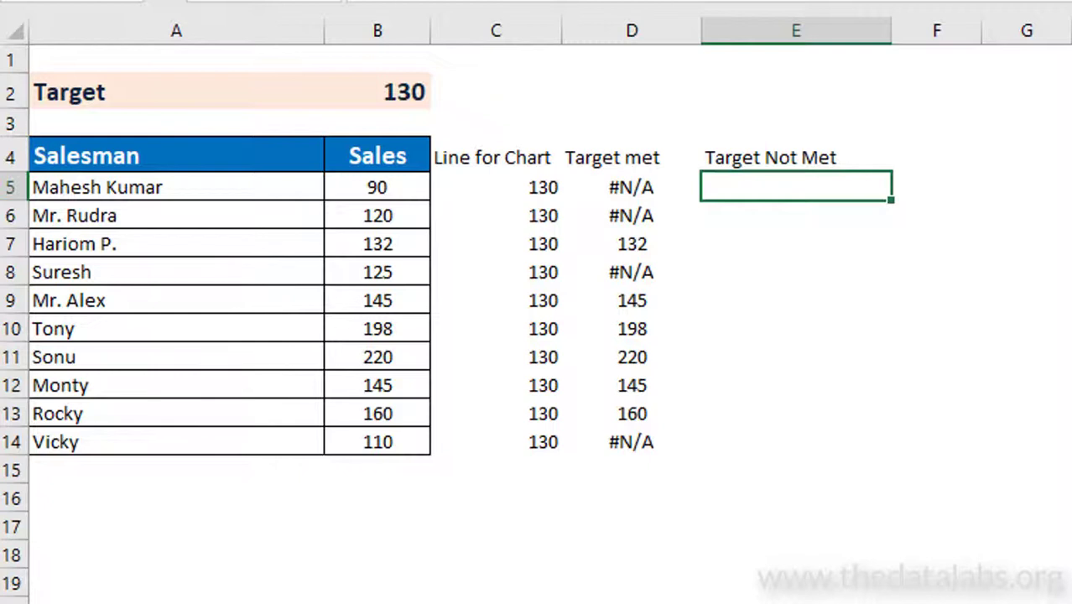
text(=if()
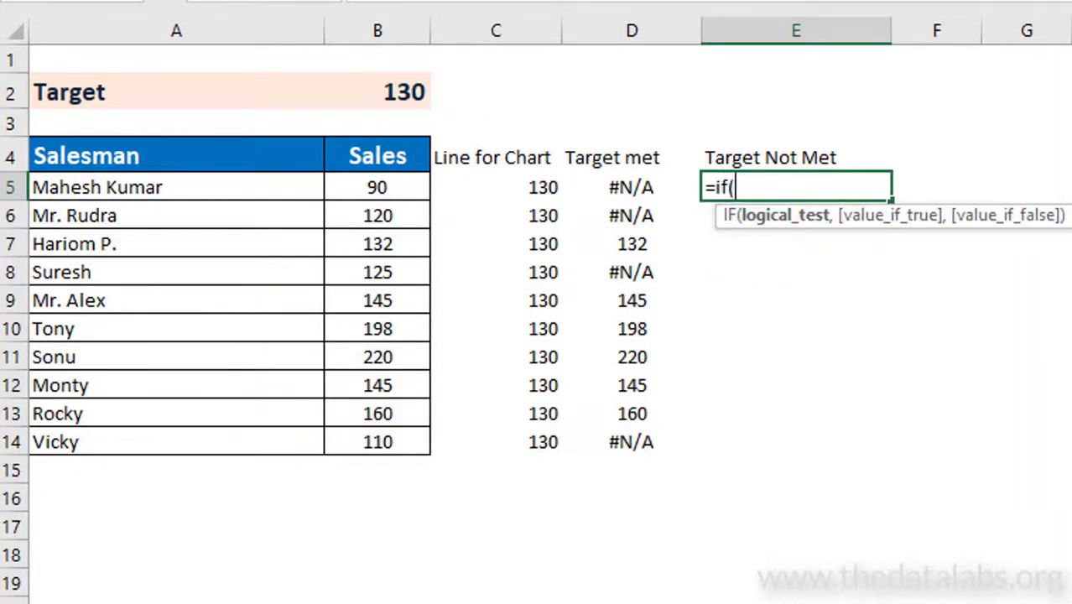
click(377, 187)
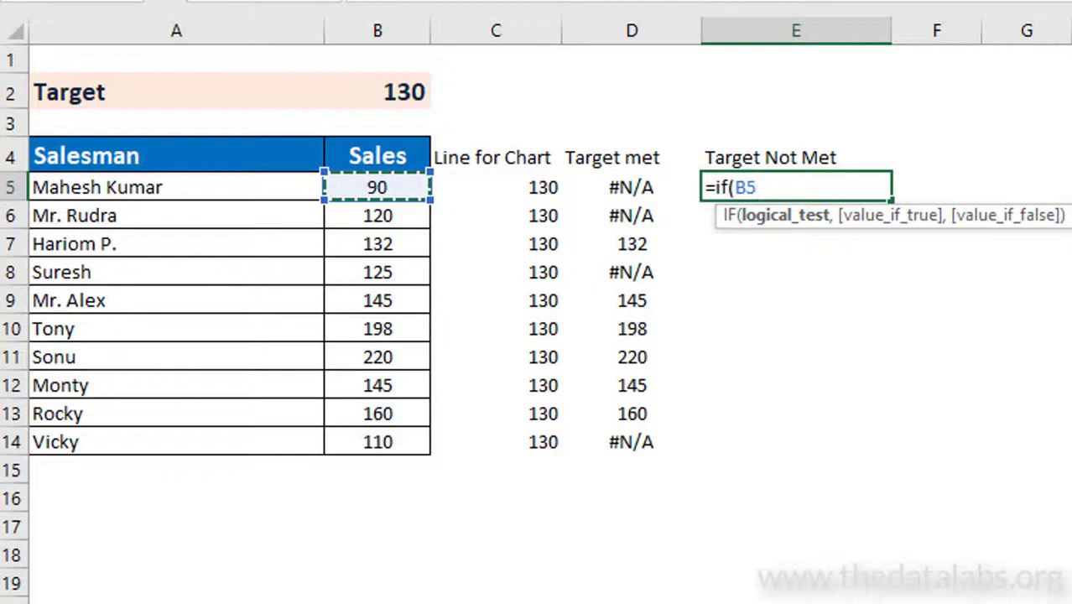
text(<C5,D5)
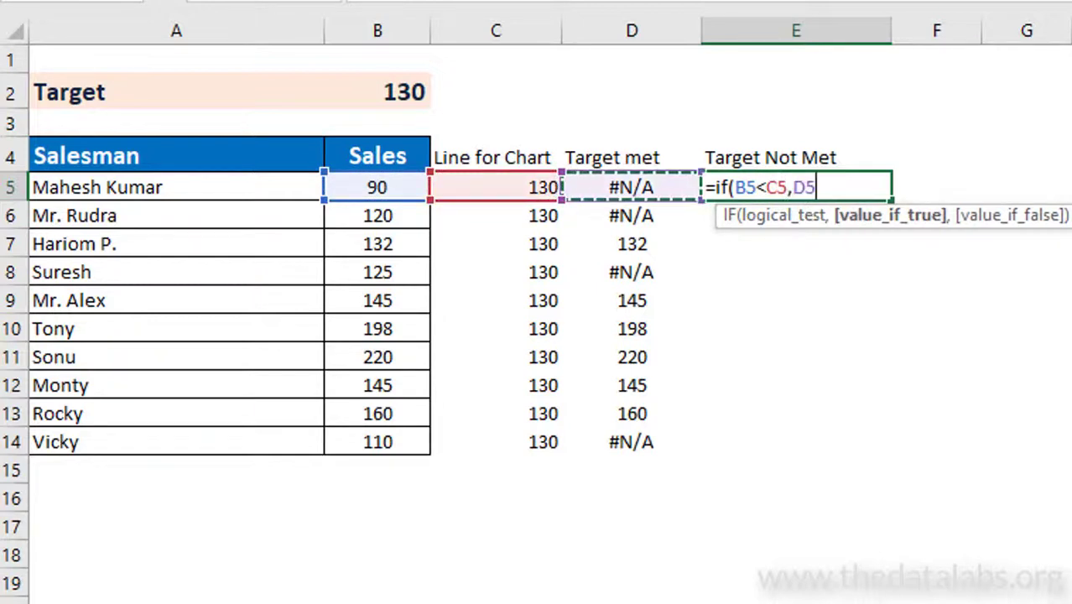
text(B5, N)
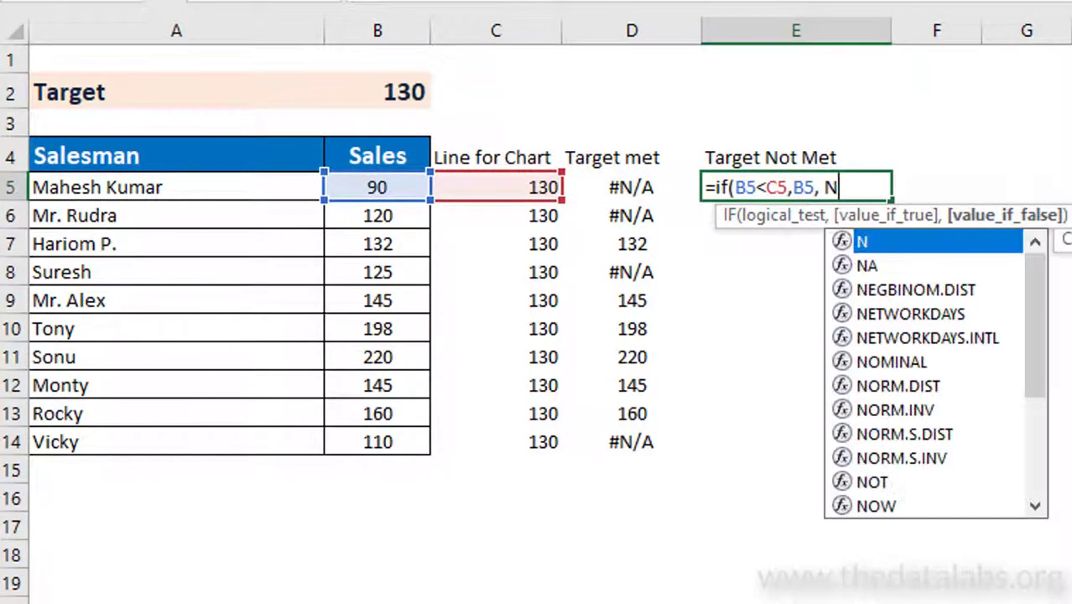
text(A())
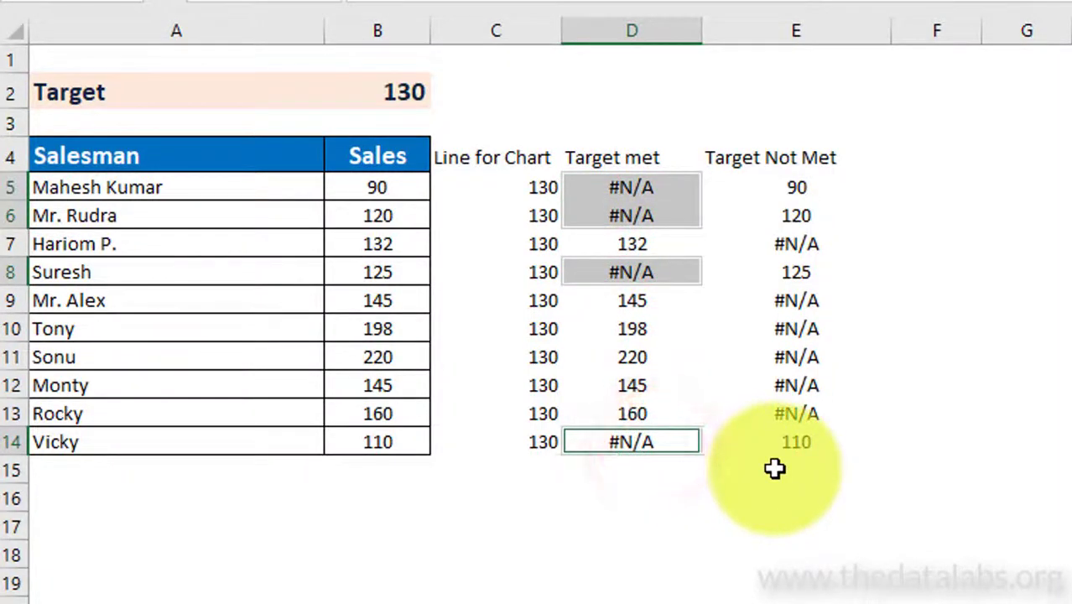
mouse_move(1057, 284)
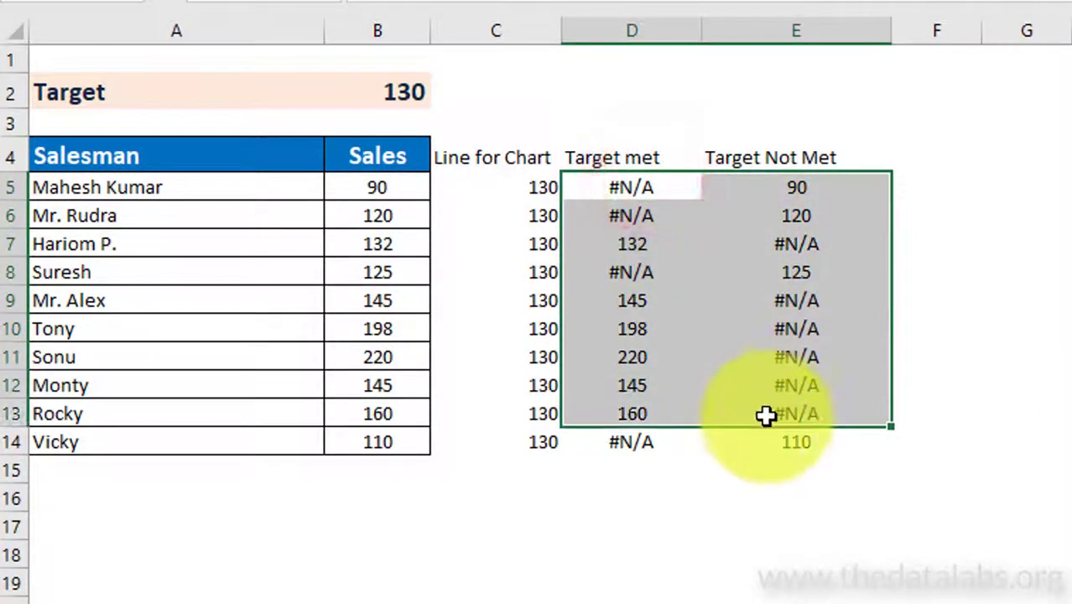
Step: Insert a default column chart of D5:E14 using Alt+F1
key(alt+F1)
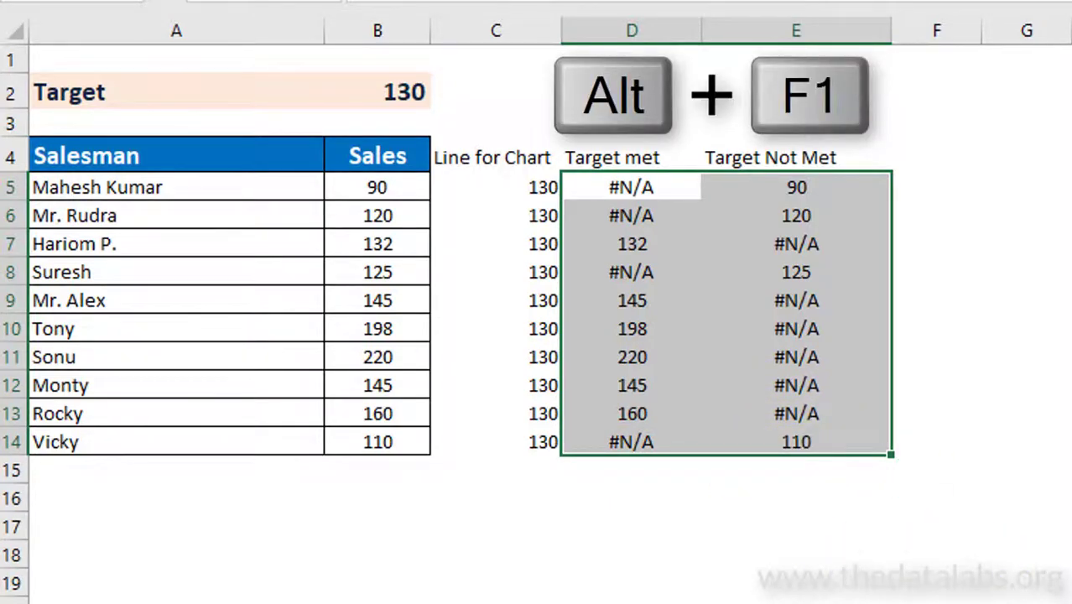
key(alt+f1)
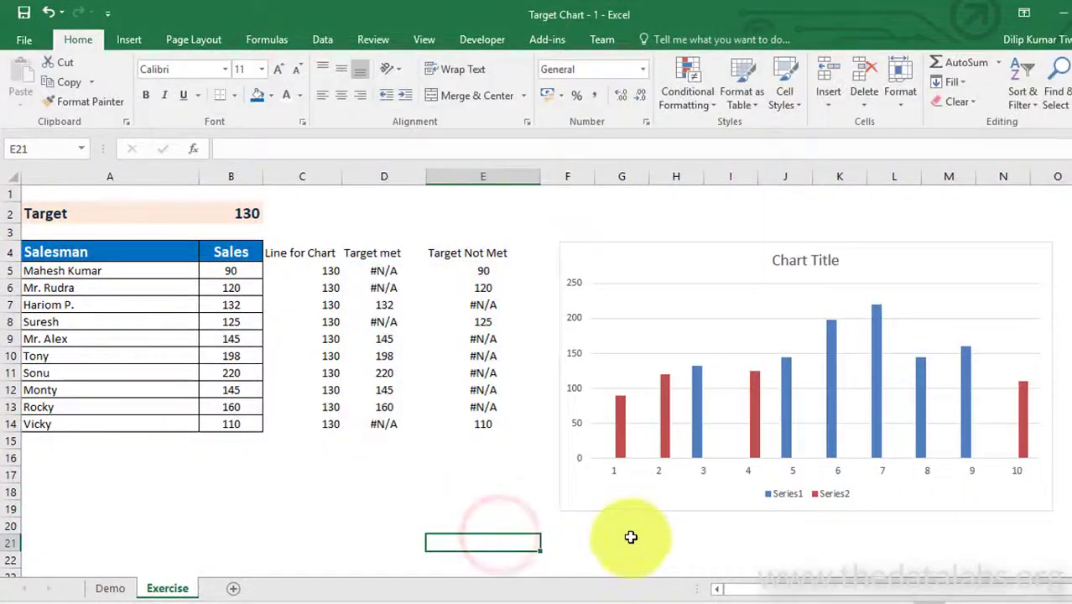
mouse_move(877, 338)
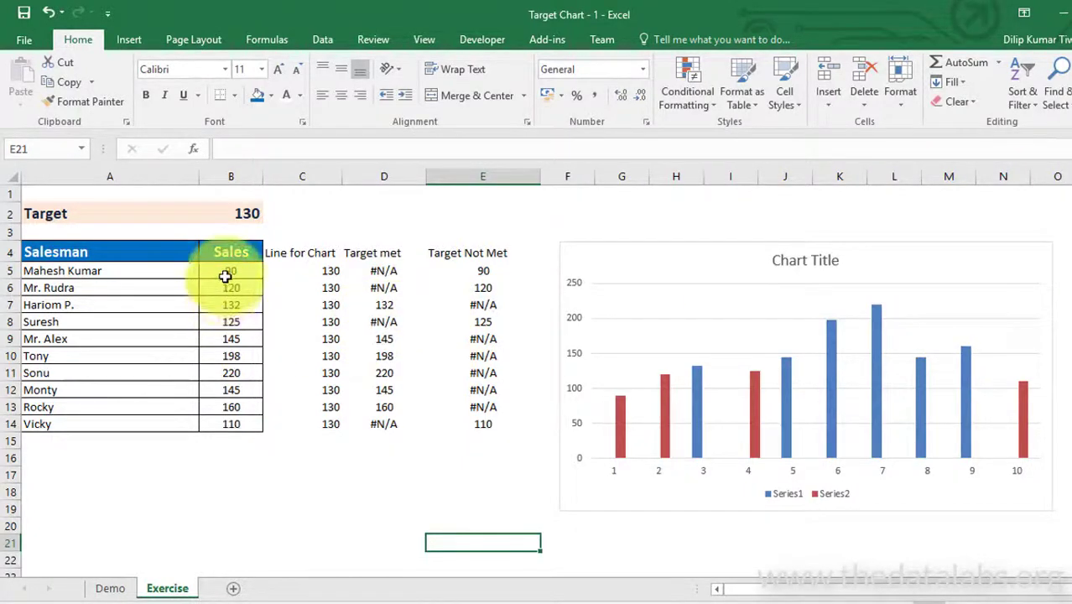
Step: Paste the copied C5:C14 target values into the chart as a third series
key(ctrl+c)
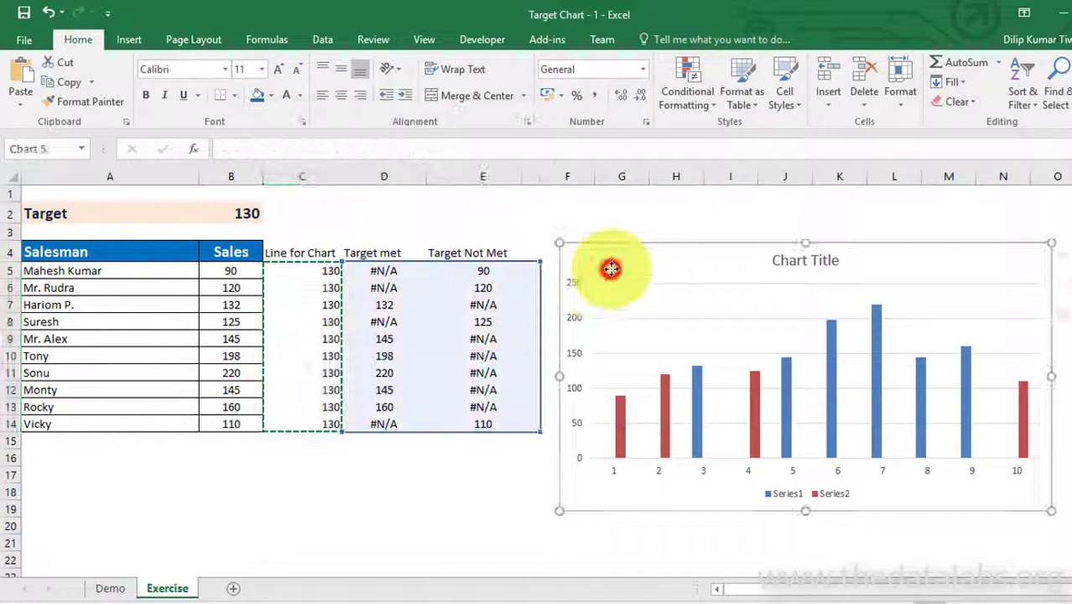
key(ctrl+v)
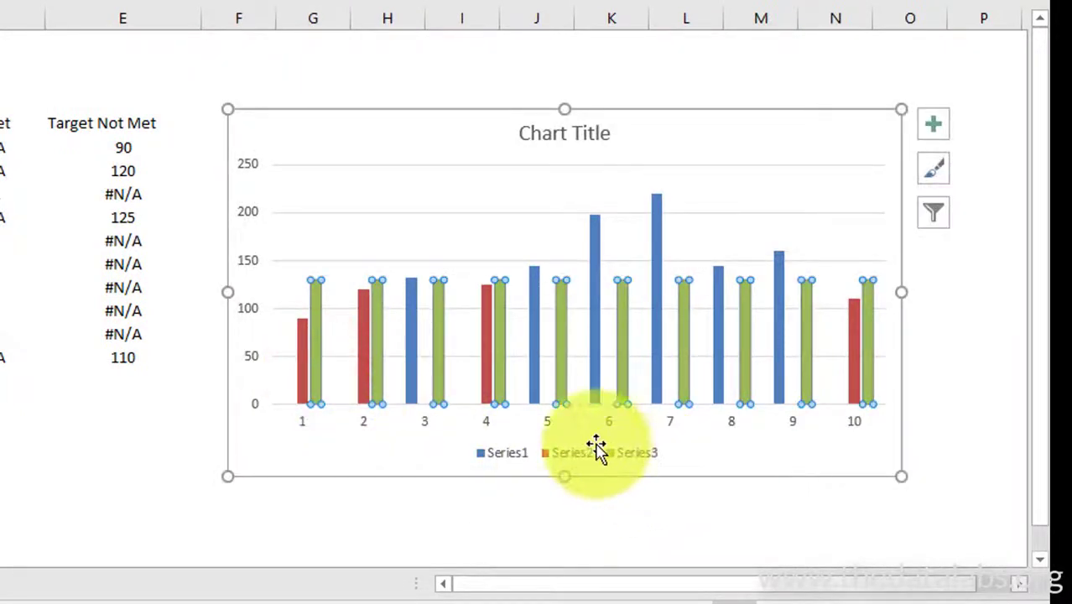
mouse_move(445, 399)
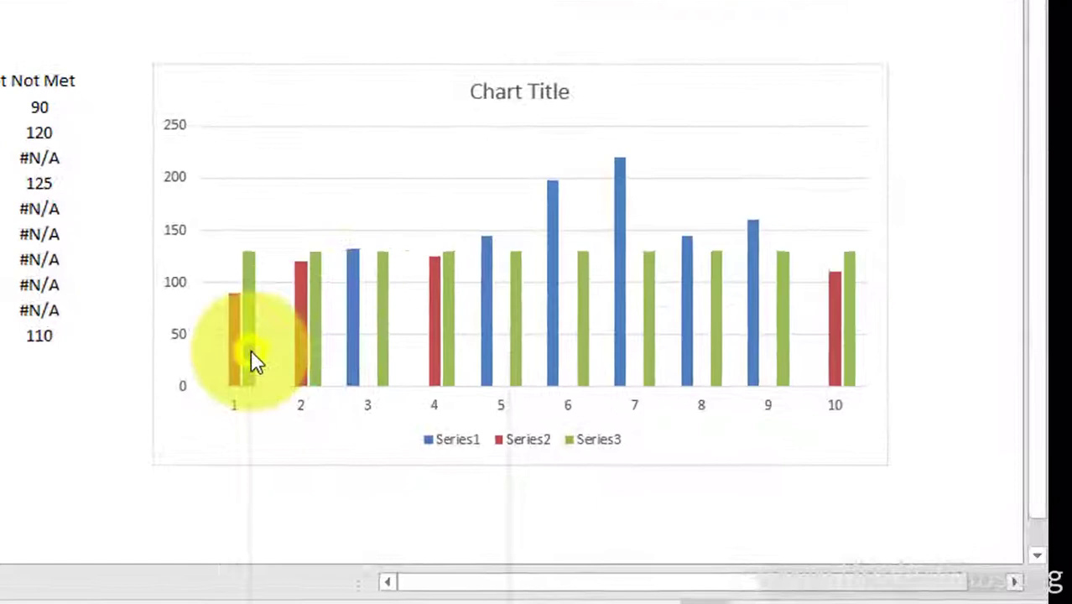
Step: Change Series3's chart type to Line in the combo chart settings
right_click(256, 361)
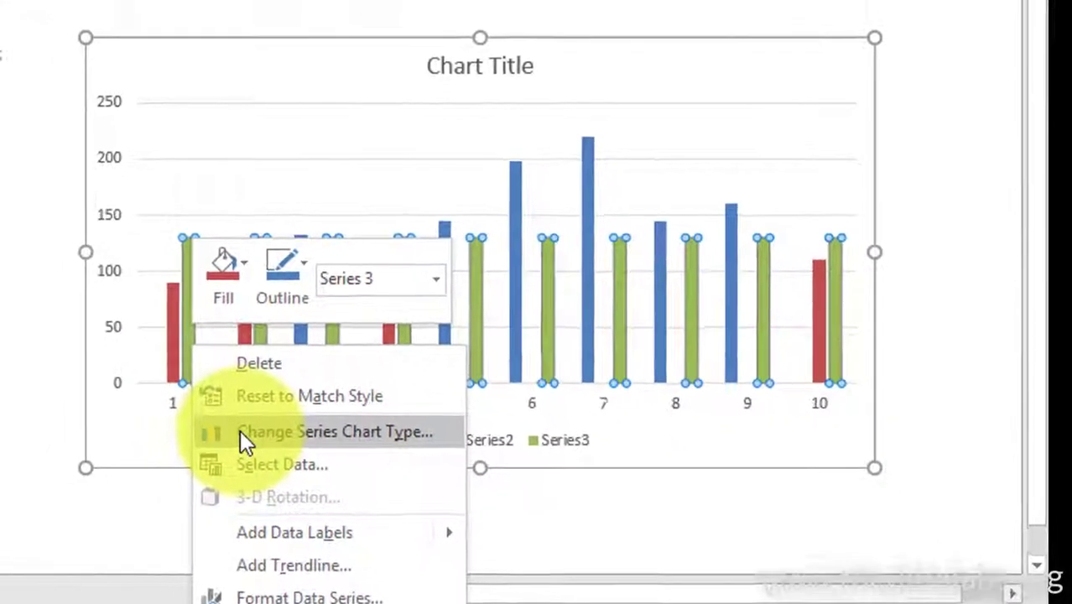
click(334, 431)
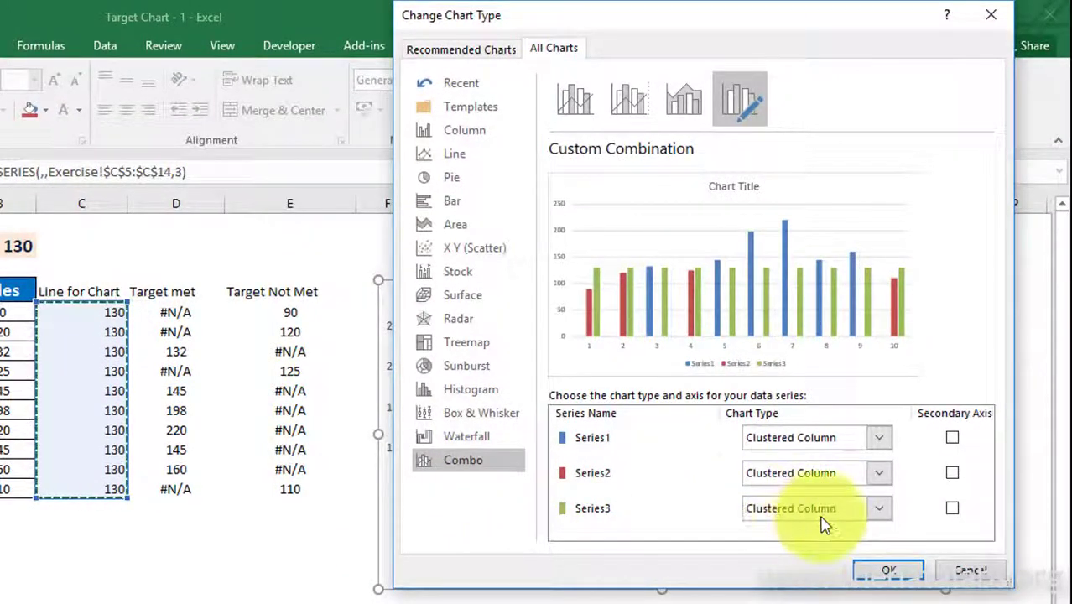
click(878, 508)
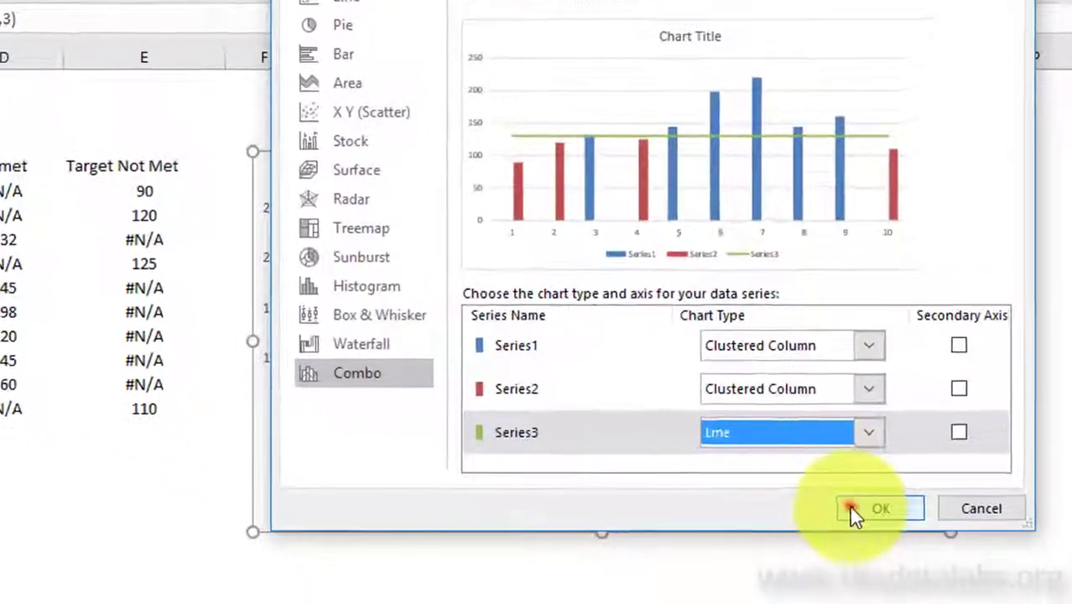
click(880, 509)
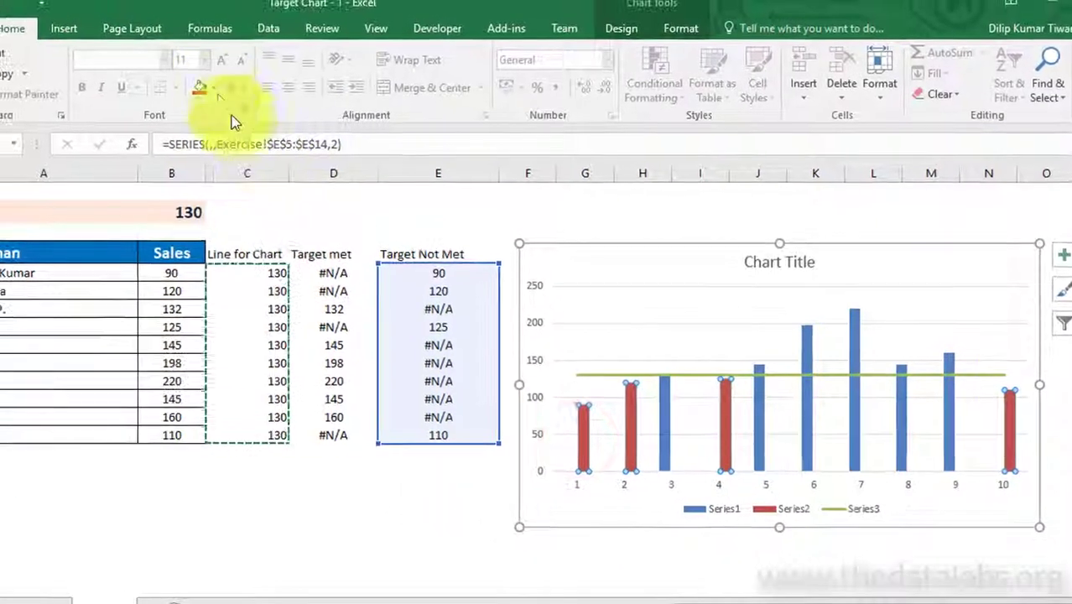
Step: Fill the below-target series red and the above-target series gray
click(198, 88)
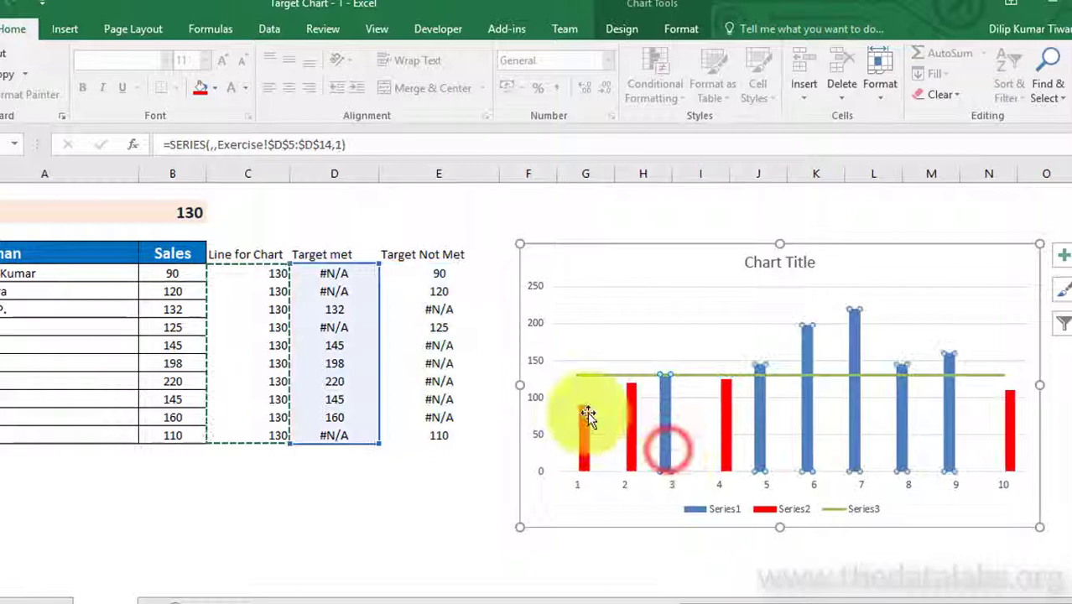
click(239, 87)
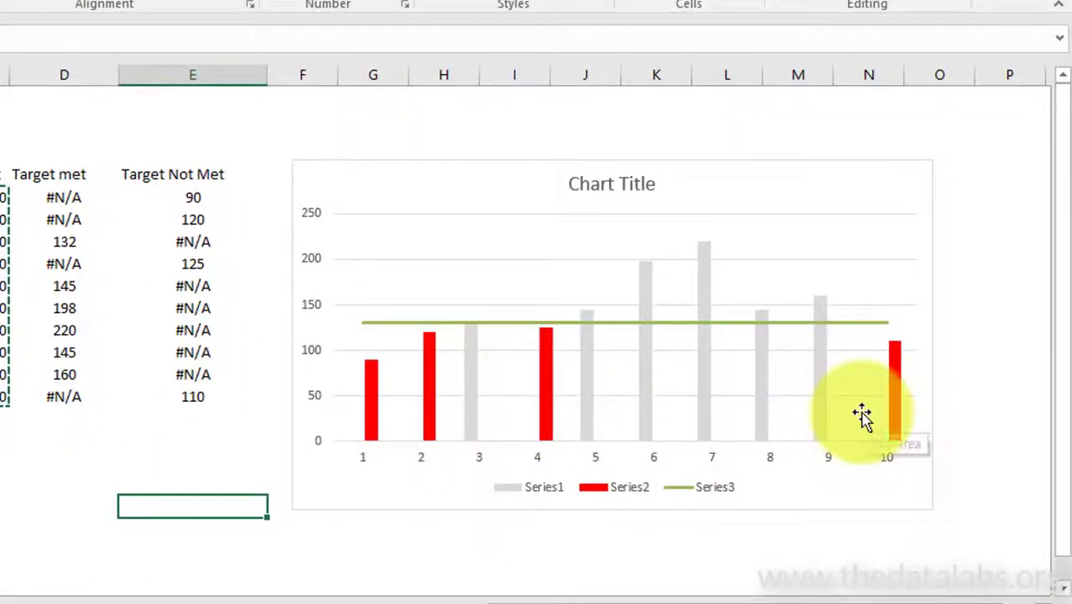
mouse_move(860, 415)
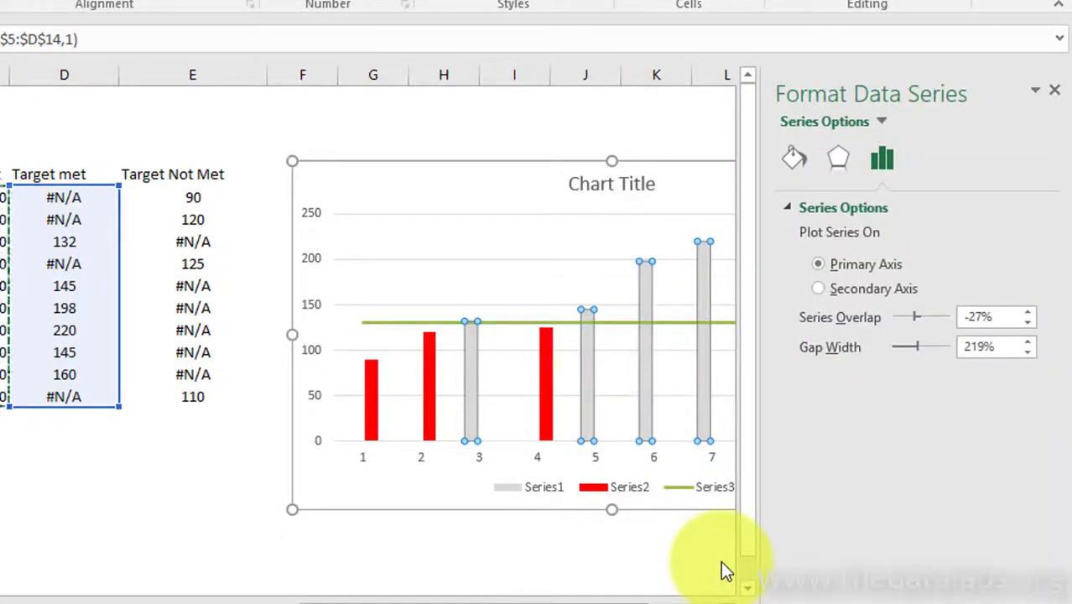
mouse_move(1061, 516)
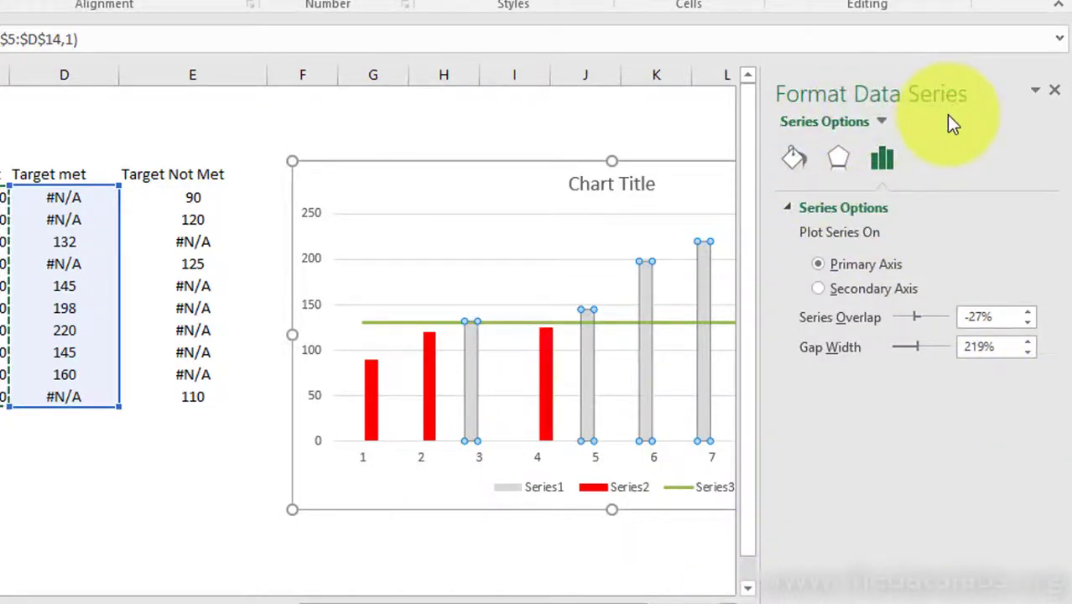
Step: Set Series Overlap to 100% and close the Format Data Series pane
click(994, 317)
text(100)
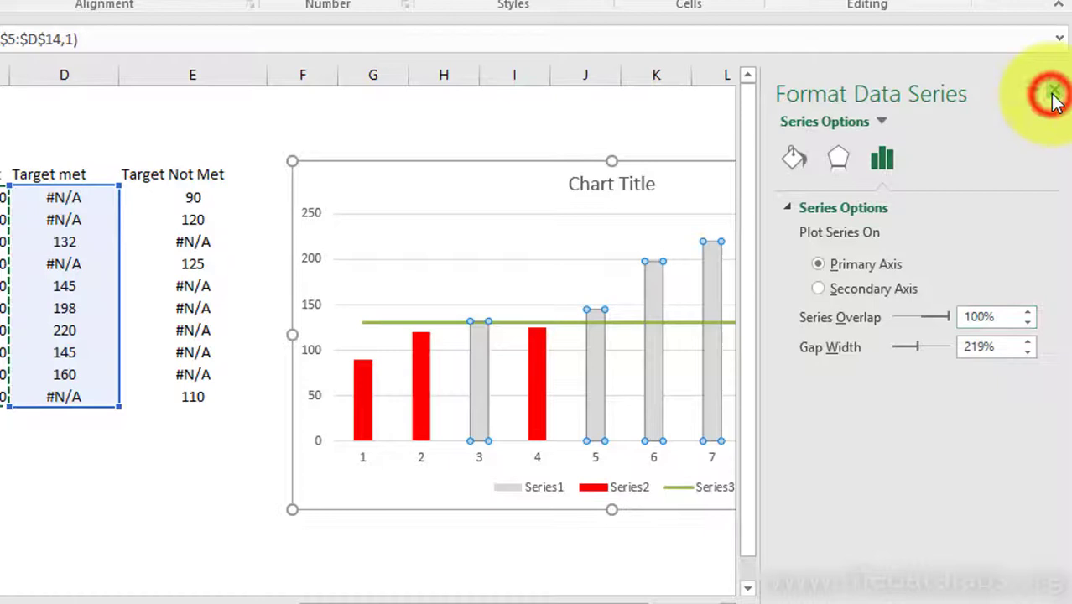
click(1054, 93)
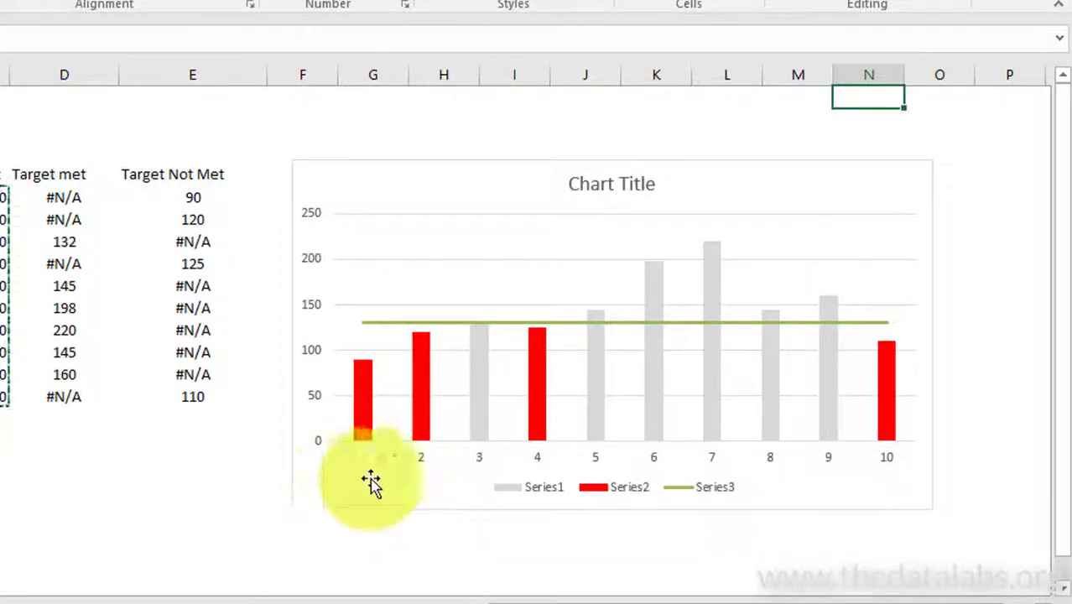
mouse_move(787, 460)
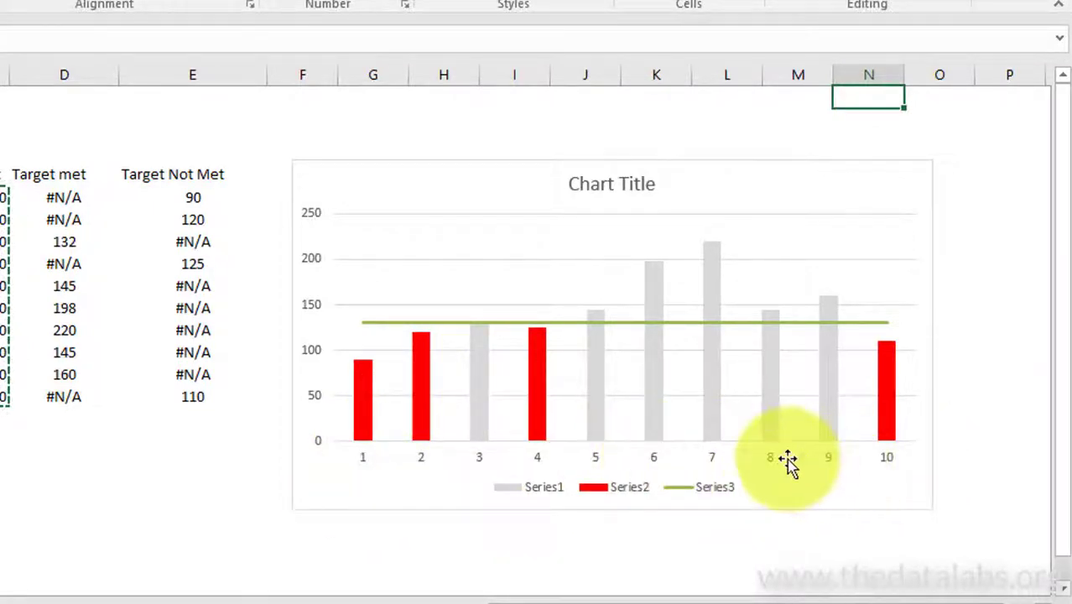
mouse_move(750, 457)
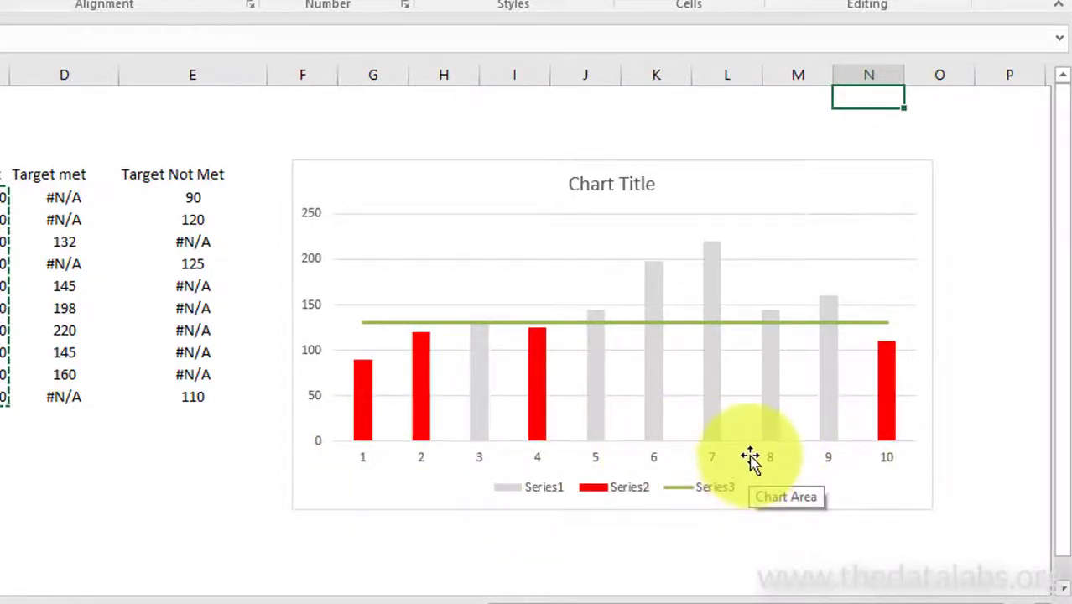
Step: Set the horizontal axis labels to the salesman names in A5:A14 via Select Data
right_click(749, 455)
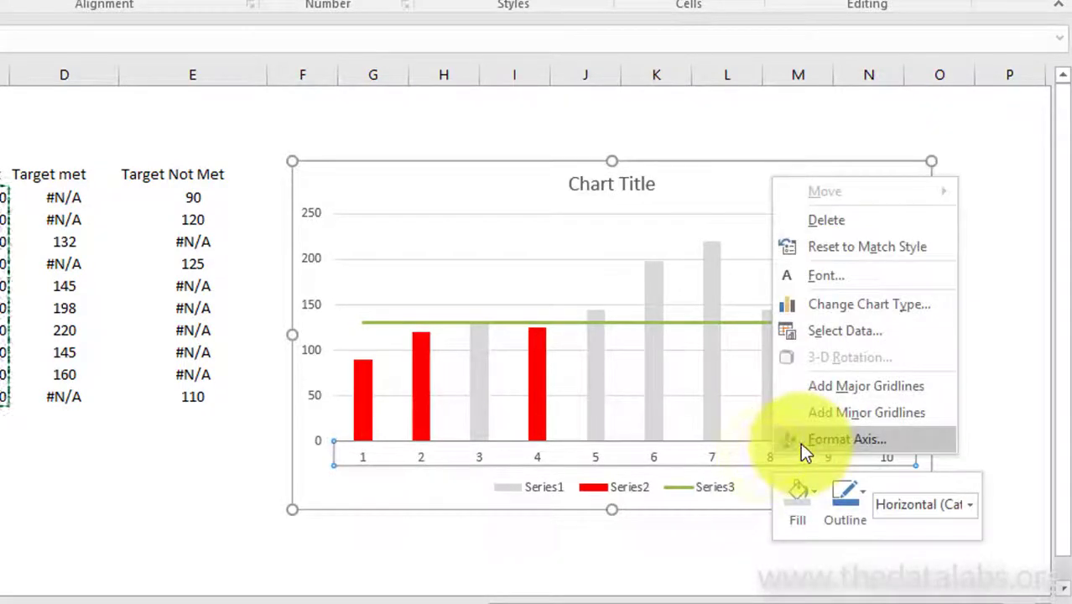
click(845, 330)
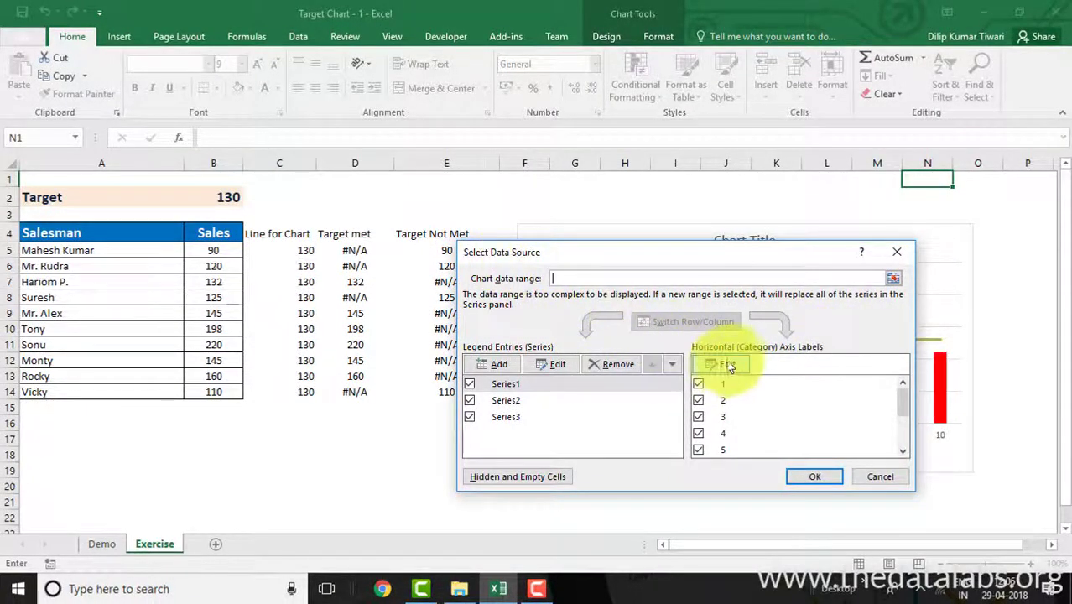
click(726, 363)
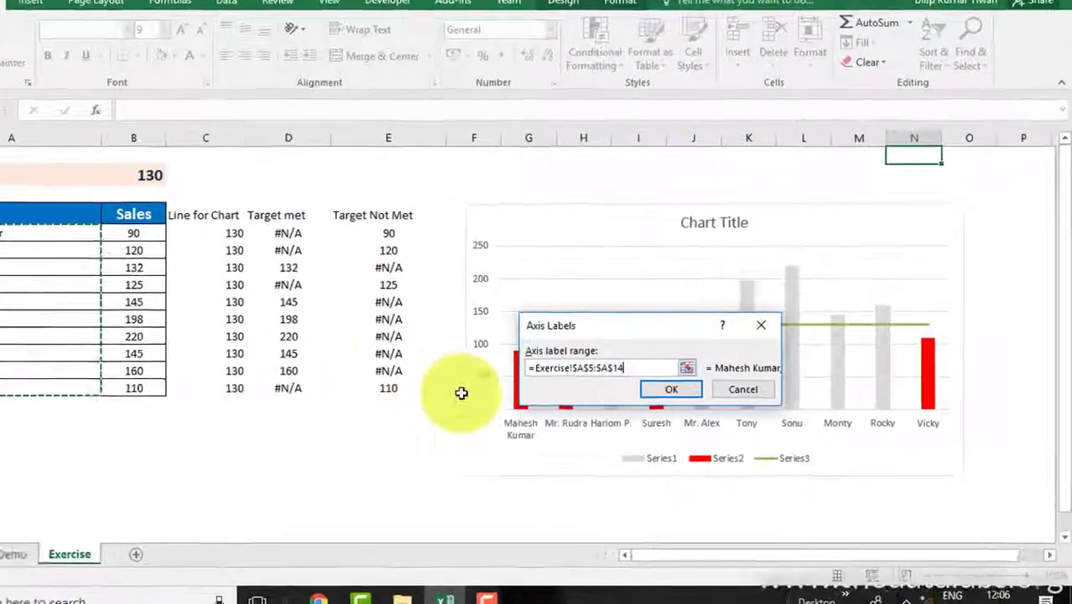
click(671, 388)
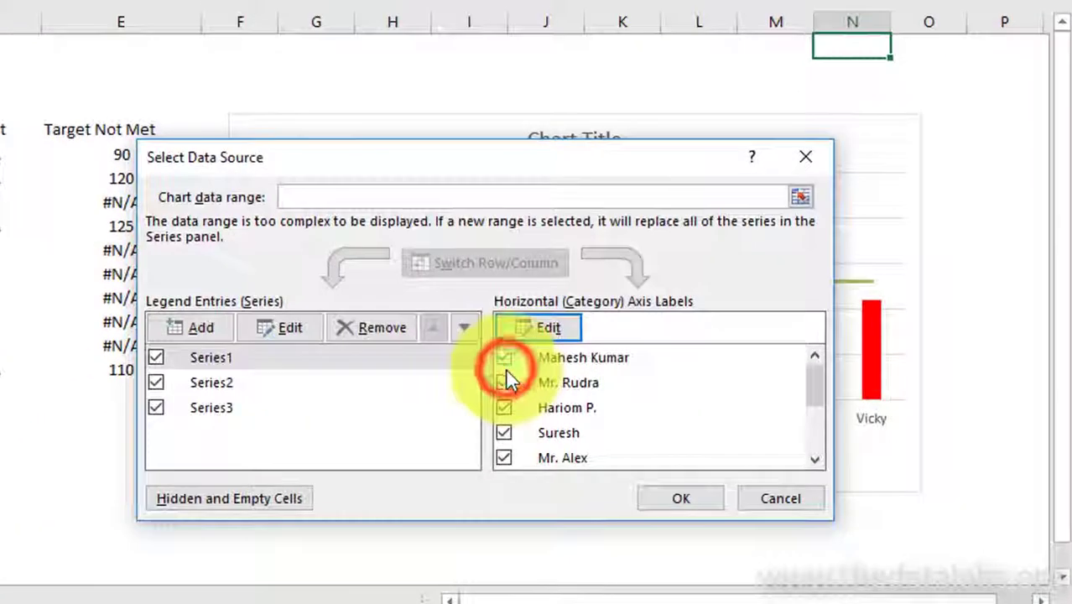
click(681, 498)
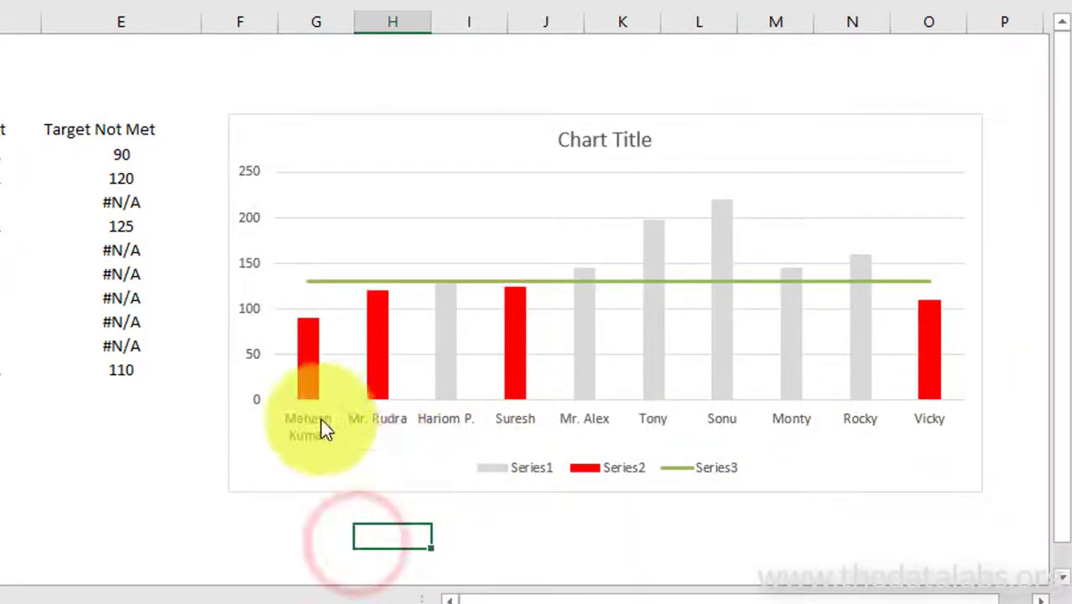
mouse_move(390, 369)
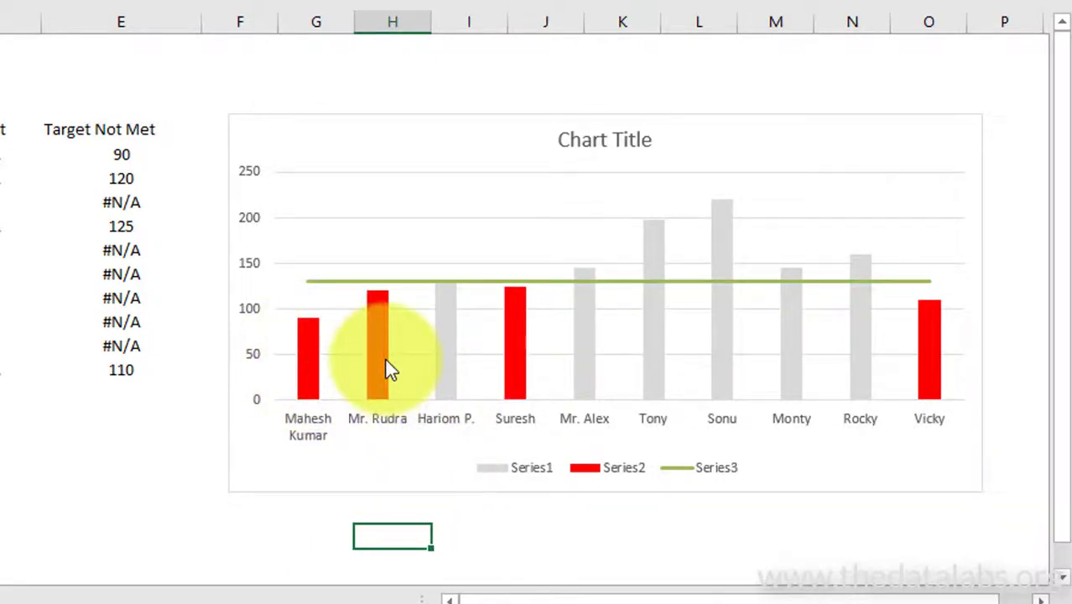
mouse_move(930, 386)
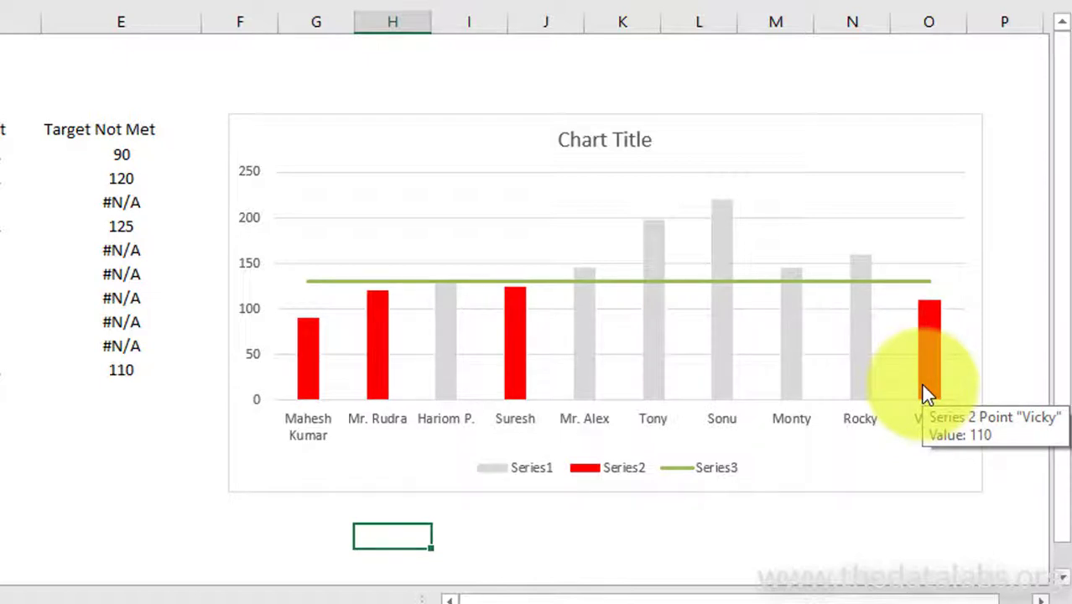
mouse_move(317, 373)
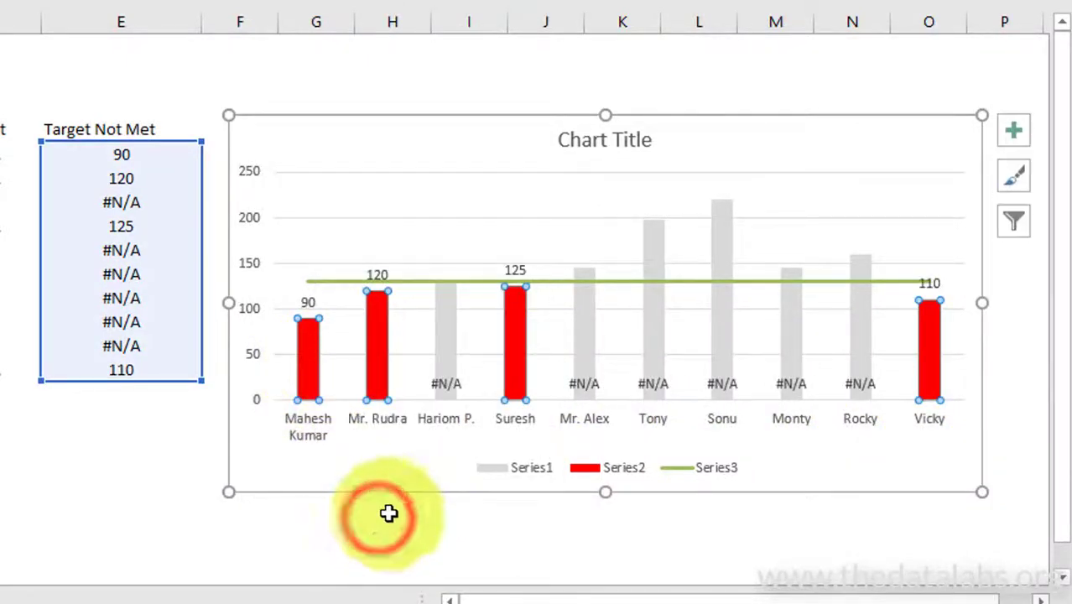
mouse_move(854, 390)
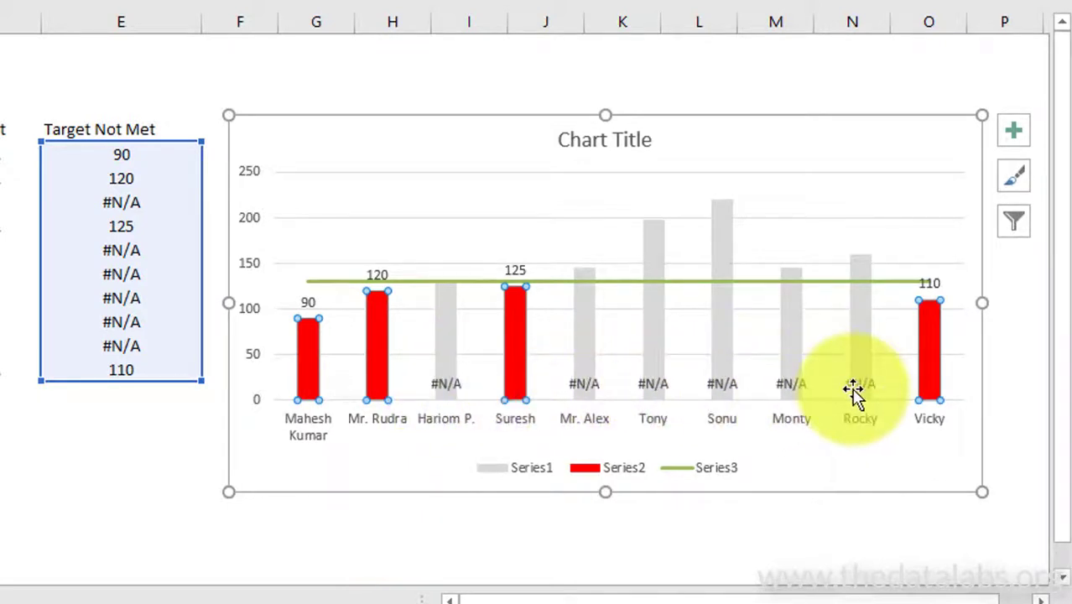
click(1013, 130)
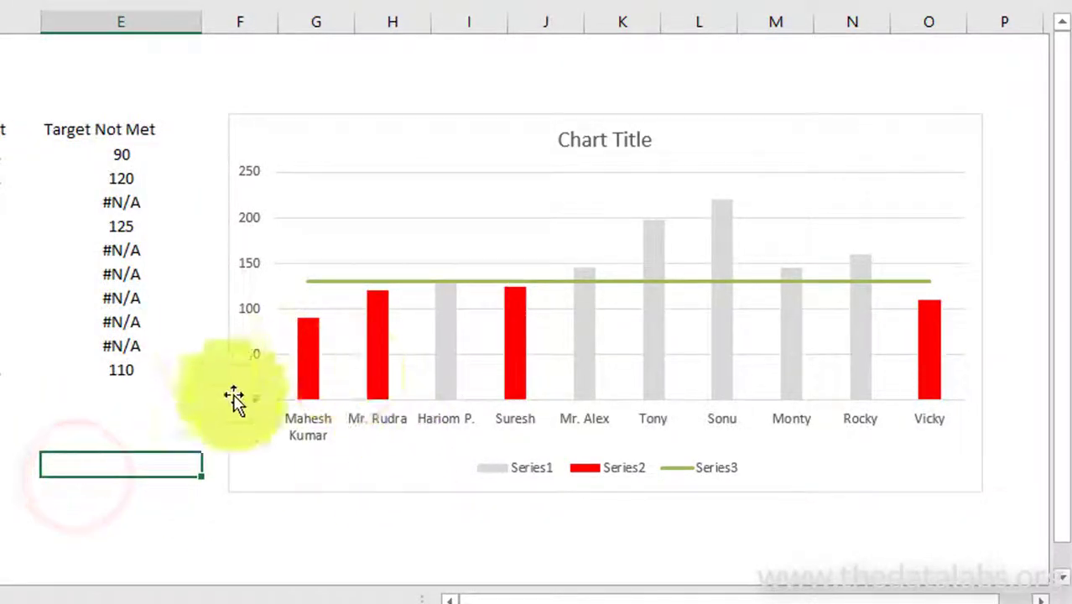
mouse_move(618, 419)
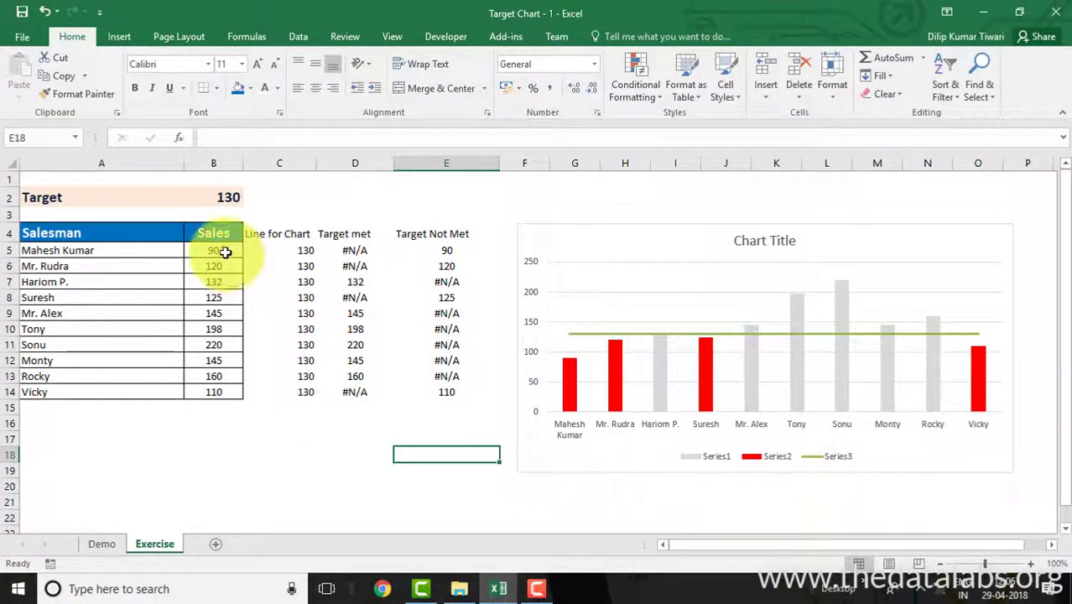
Step: Copy the Sales figures B5:B14 and paste them into the chart as a fourth series
key(ctrl+c)
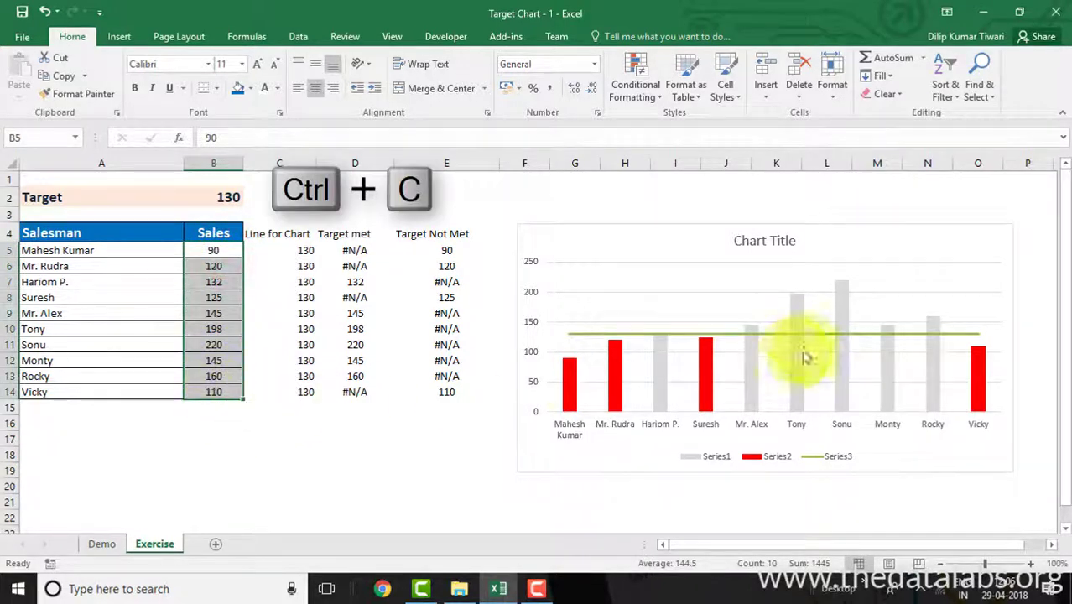
key(ctrl+v)
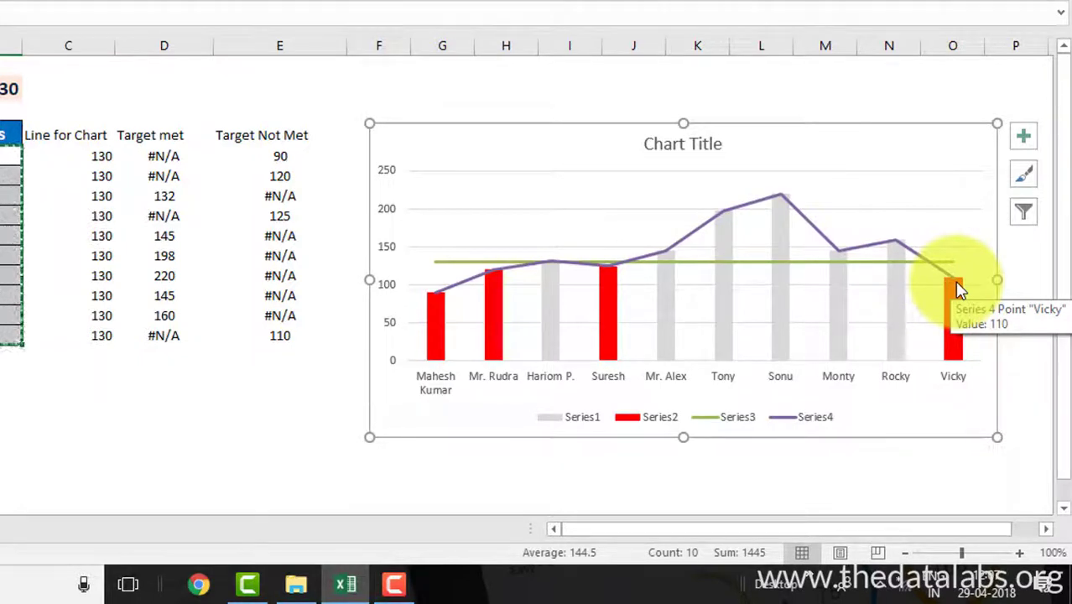
mouse_move(722, 197)
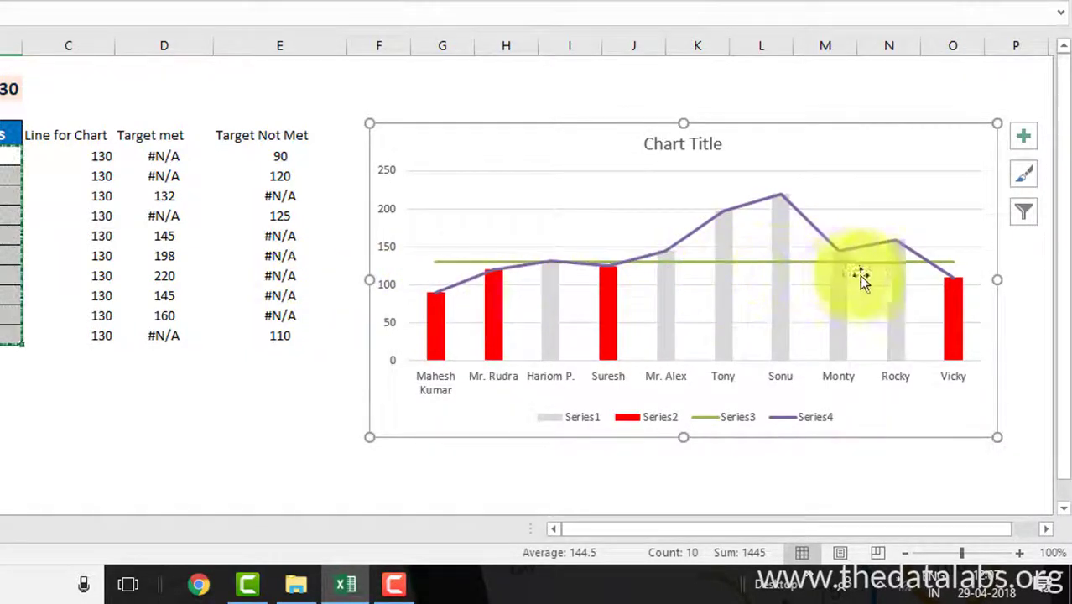
mouse_move(946, 271)
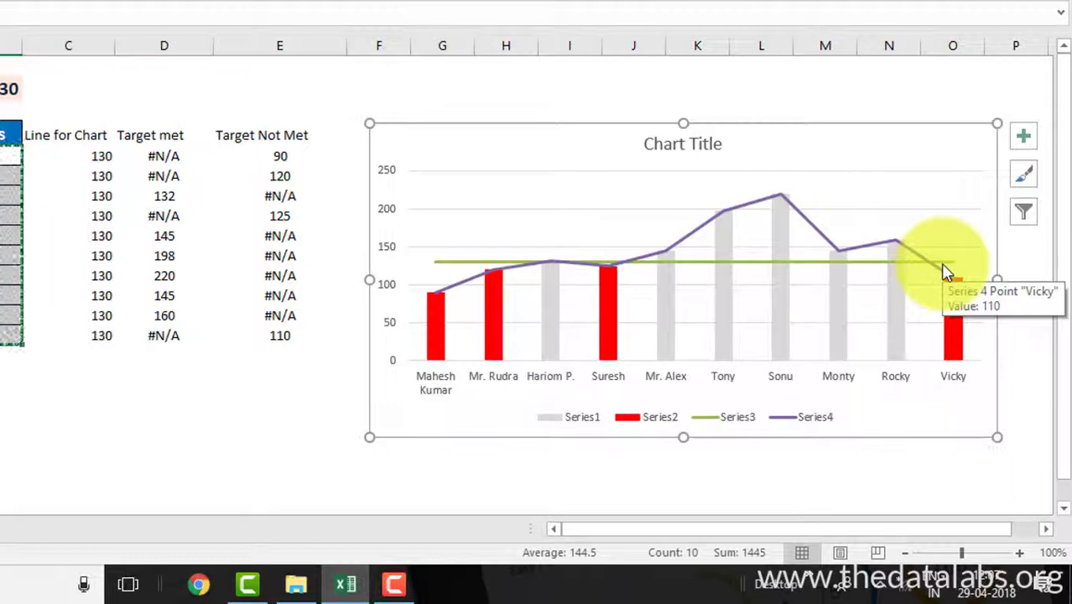
mouse_move(752, 208)
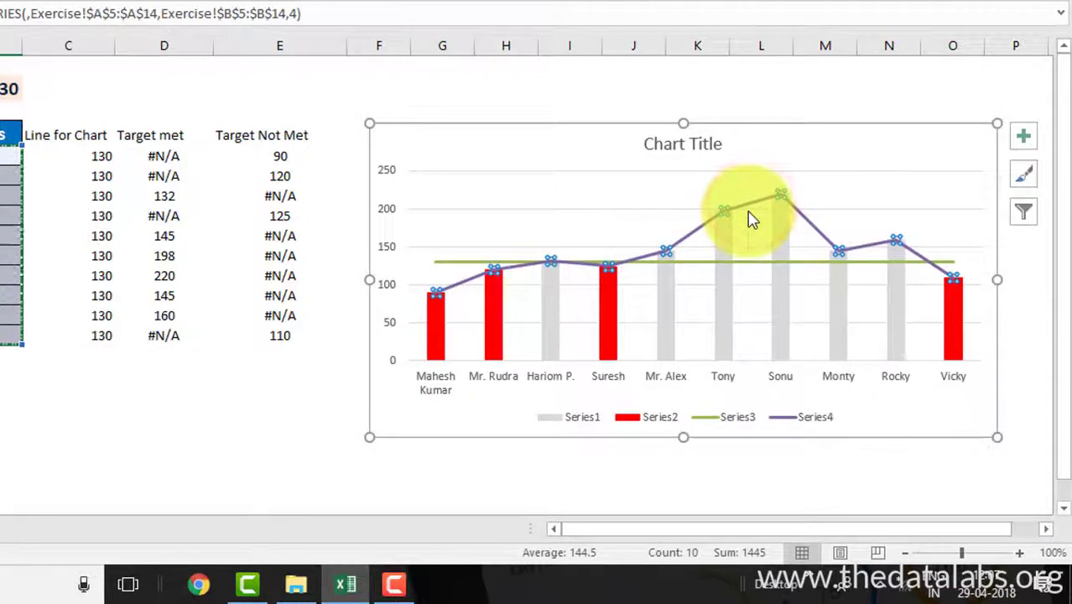
Step: Add data labels to the purple Series4 sales line, positioned Above each point
right_click(746, 214)
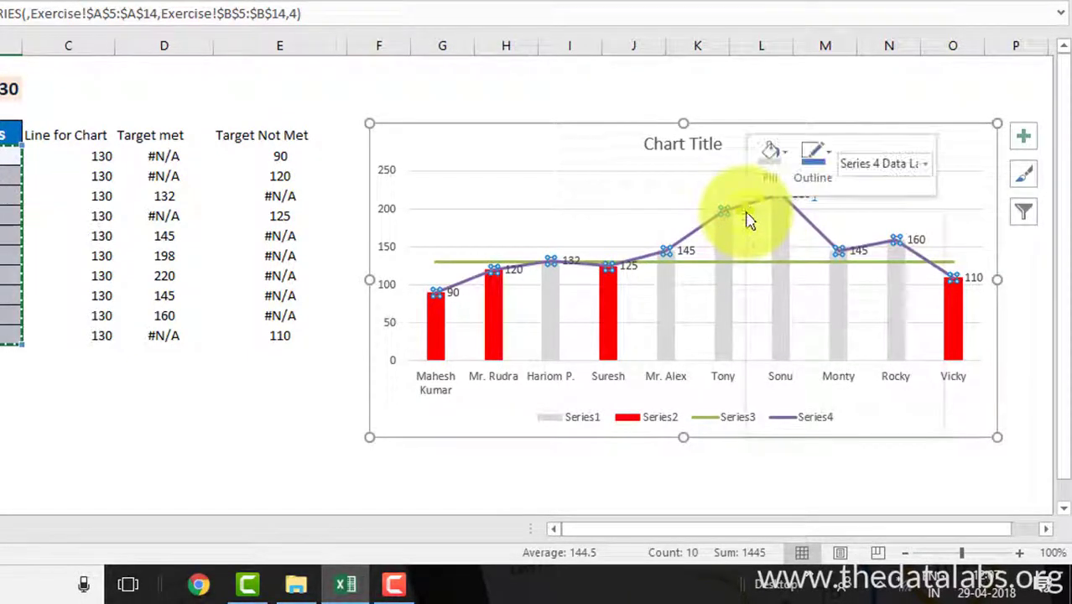
right_click(746, 218)
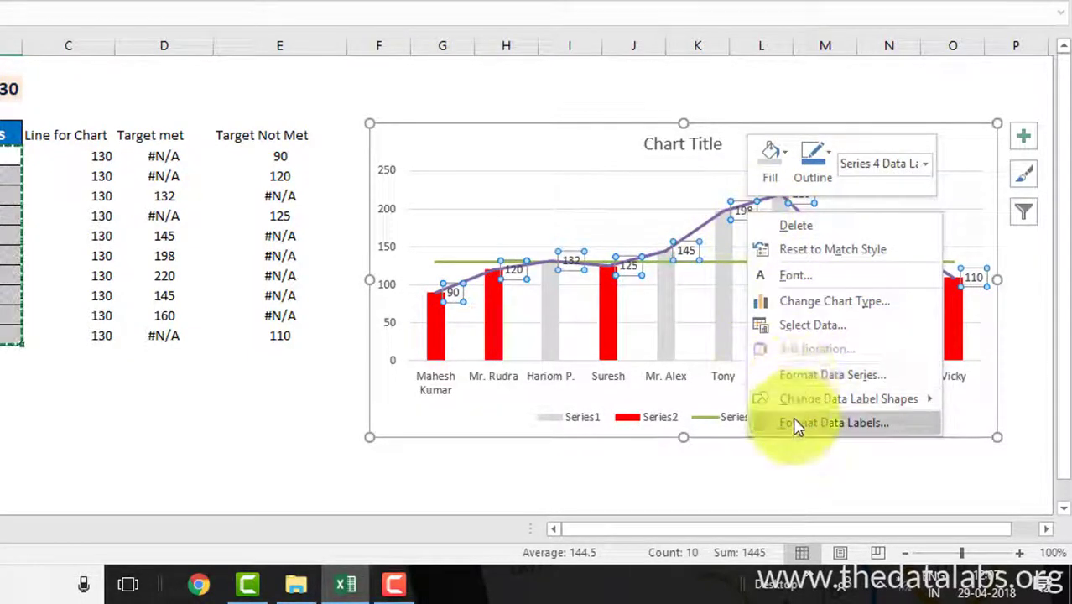
click(834, 422)
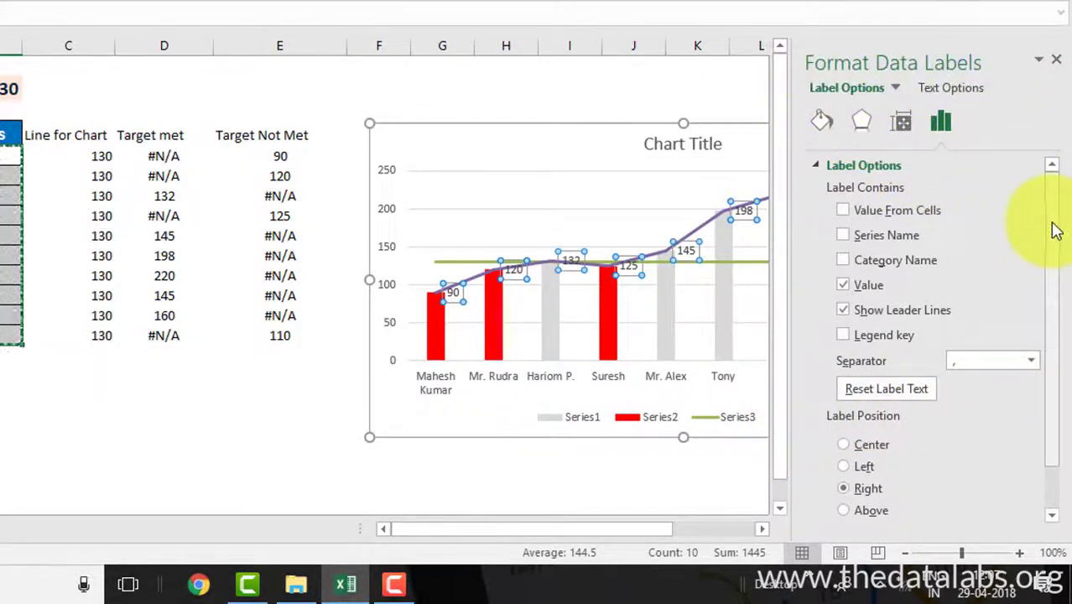
scroll(down, 3)
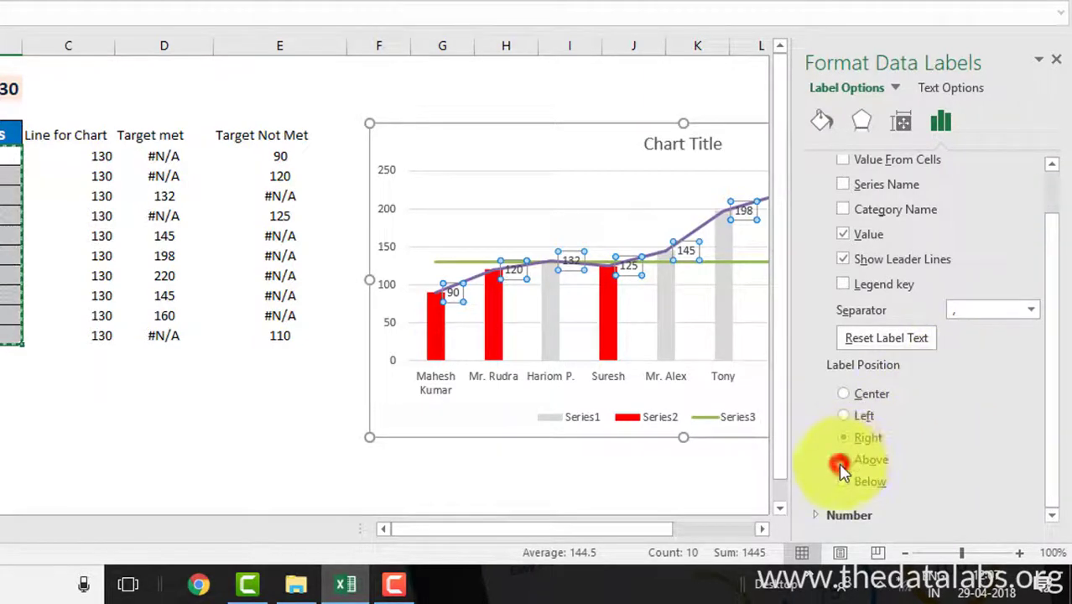
click(843, 459)
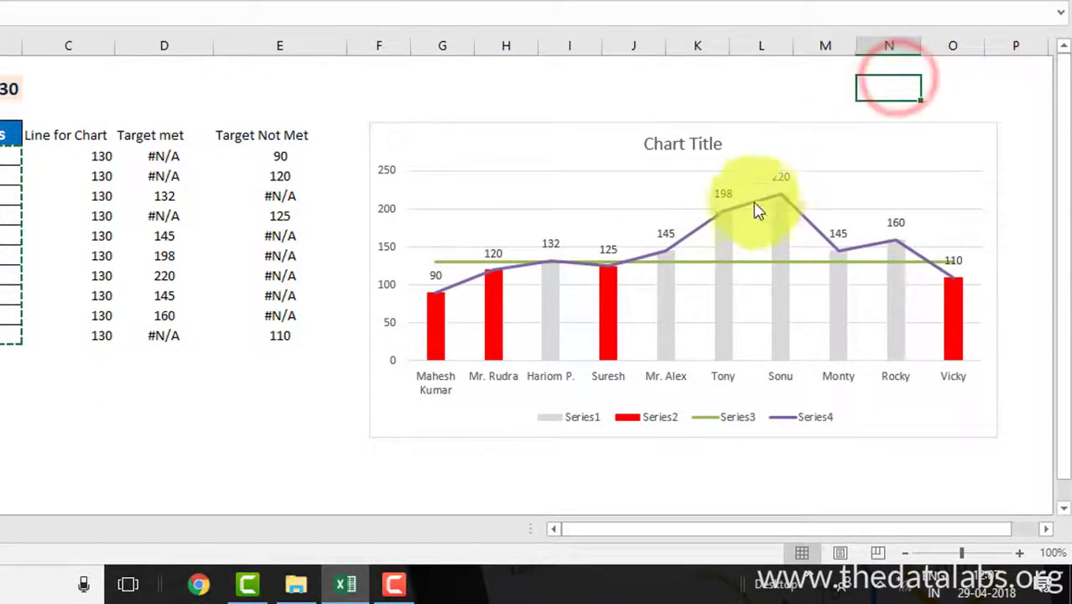
click(723, 206)
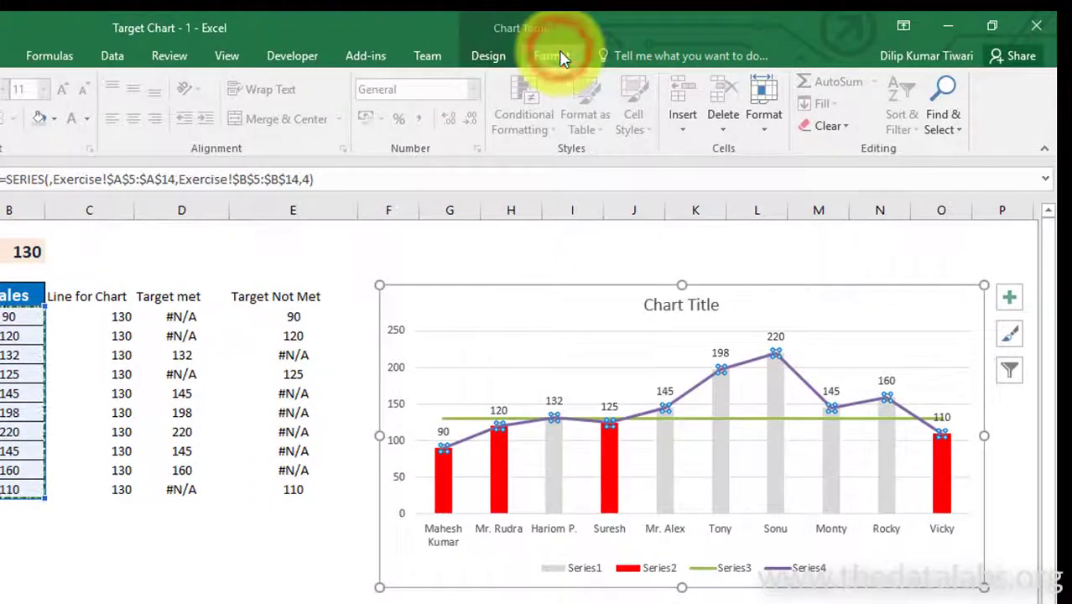
Step: Give the Series4 sales line No Outline so only its value labels remain
click(551, 56)
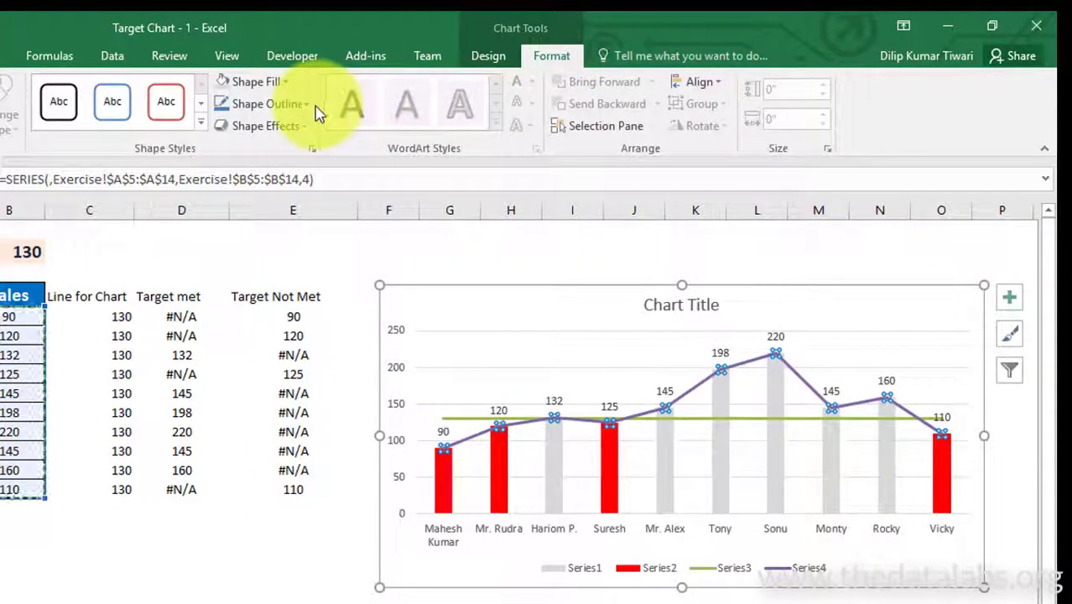
click(266, 104)
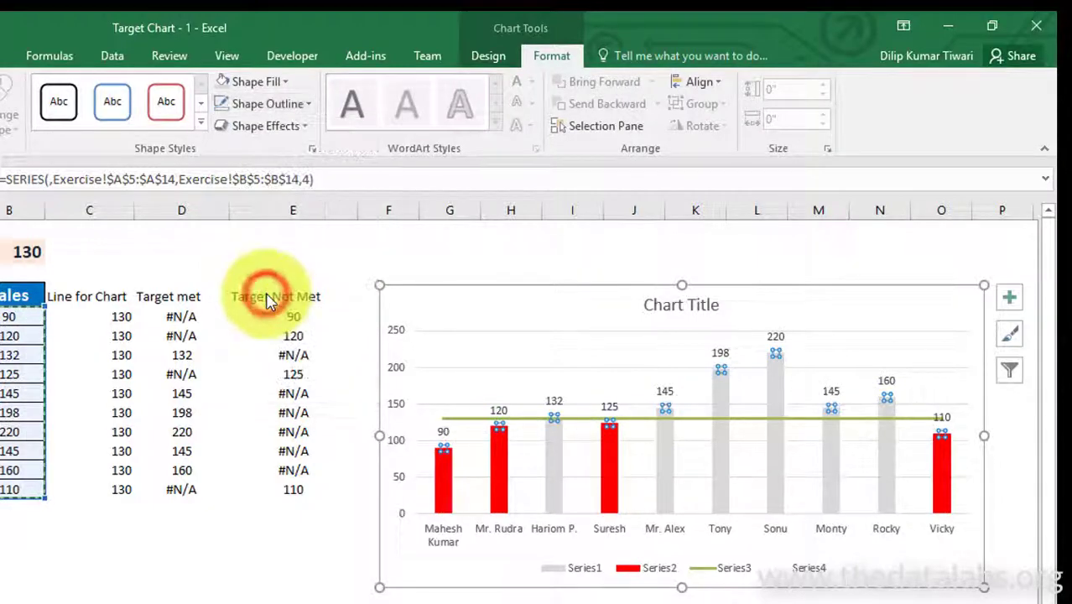
click(270, 546)
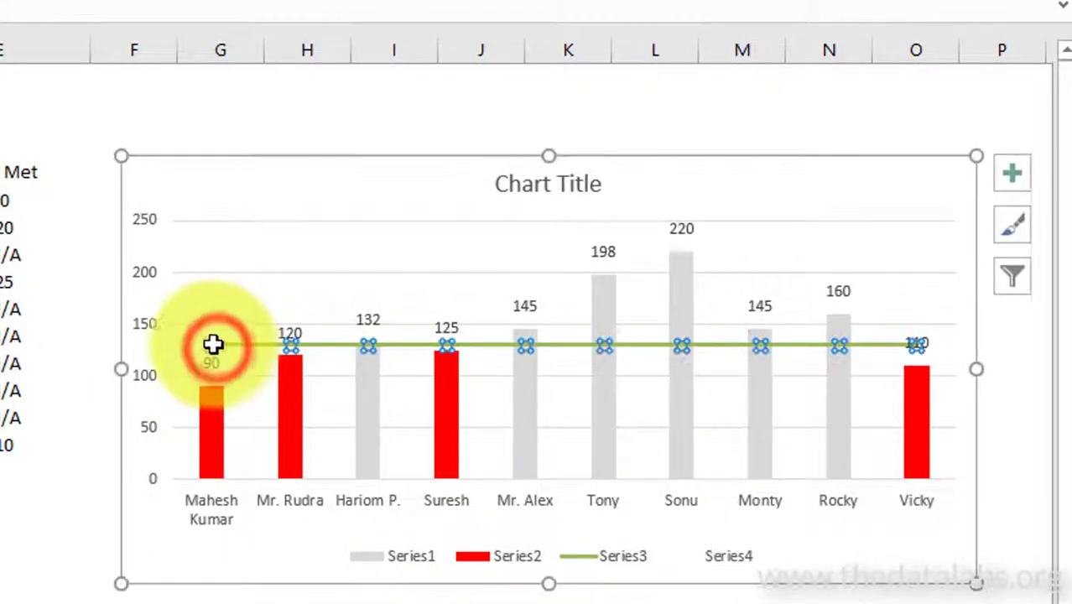
Step: Label the green target line with a single 130 at its left end and remove the legend
right_click(212, 345)
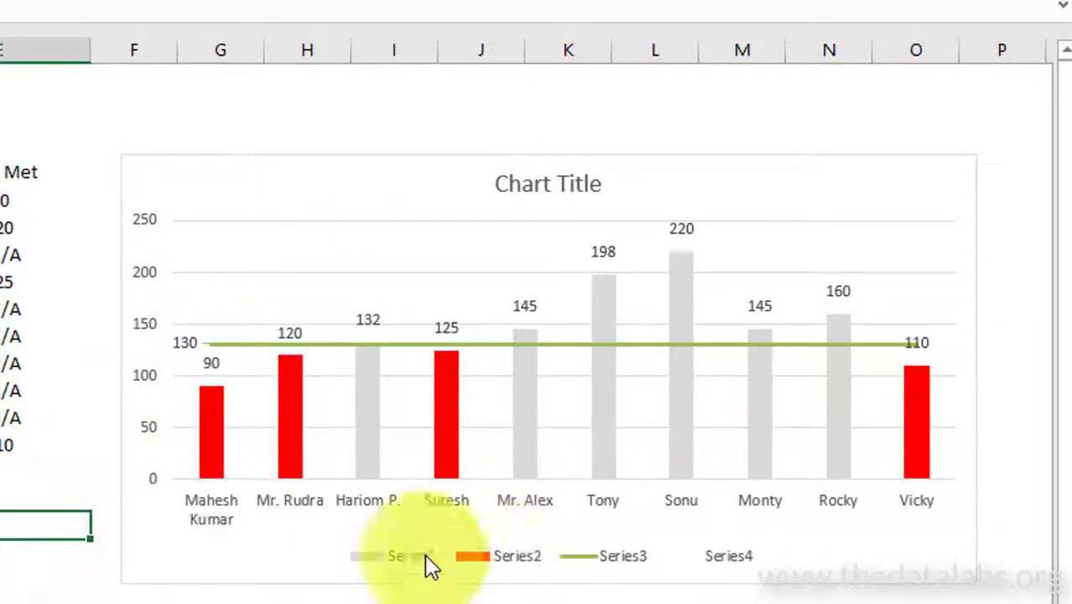
click(411, 555)
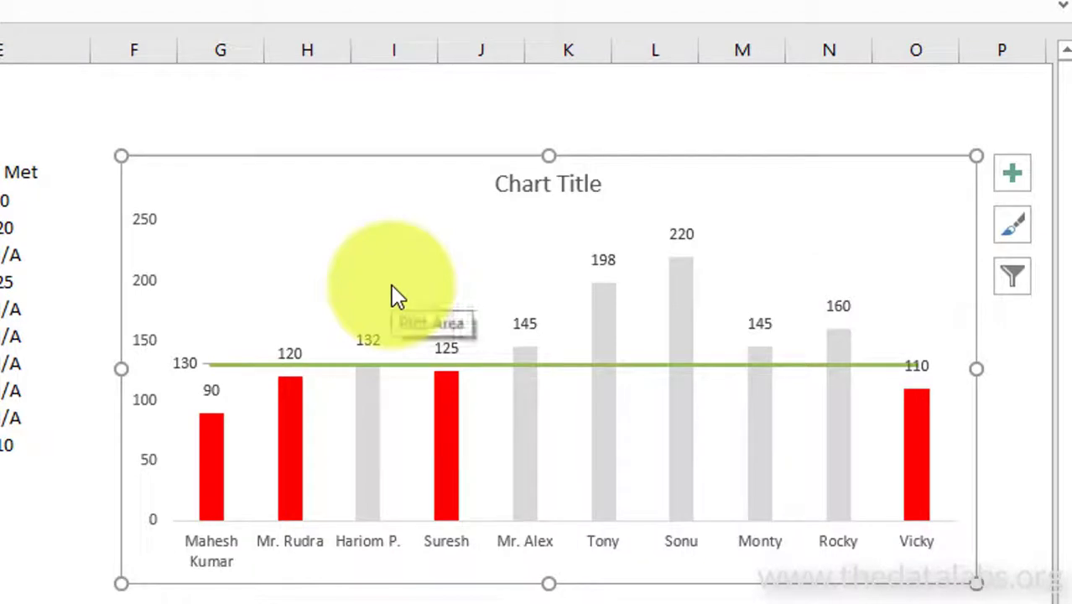
Step: Retitle the chart "Sales vs Target"
click(548, 183)
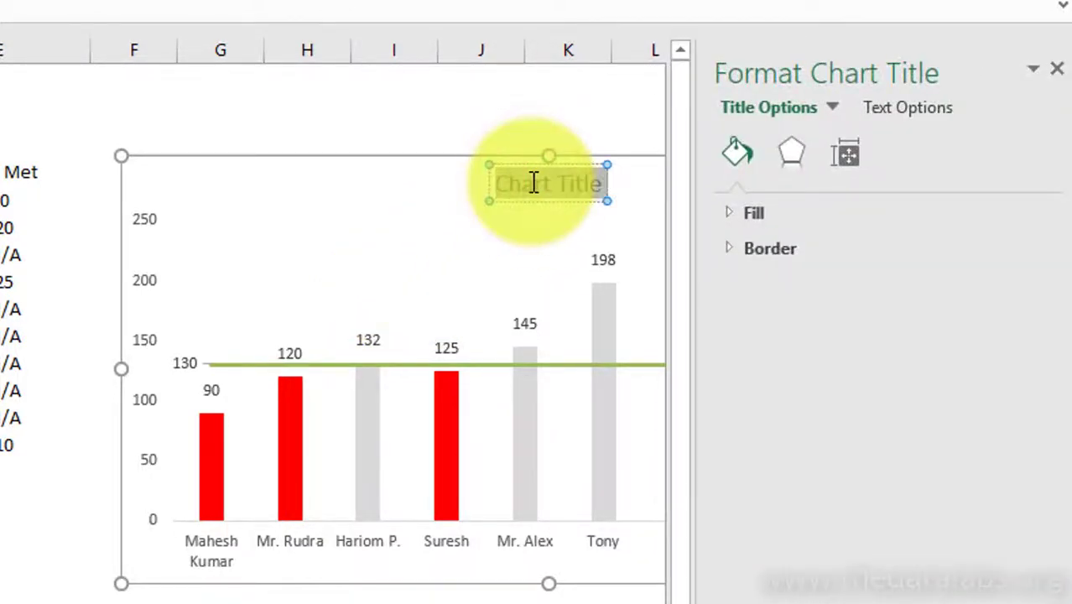
text(Sales vs Target)
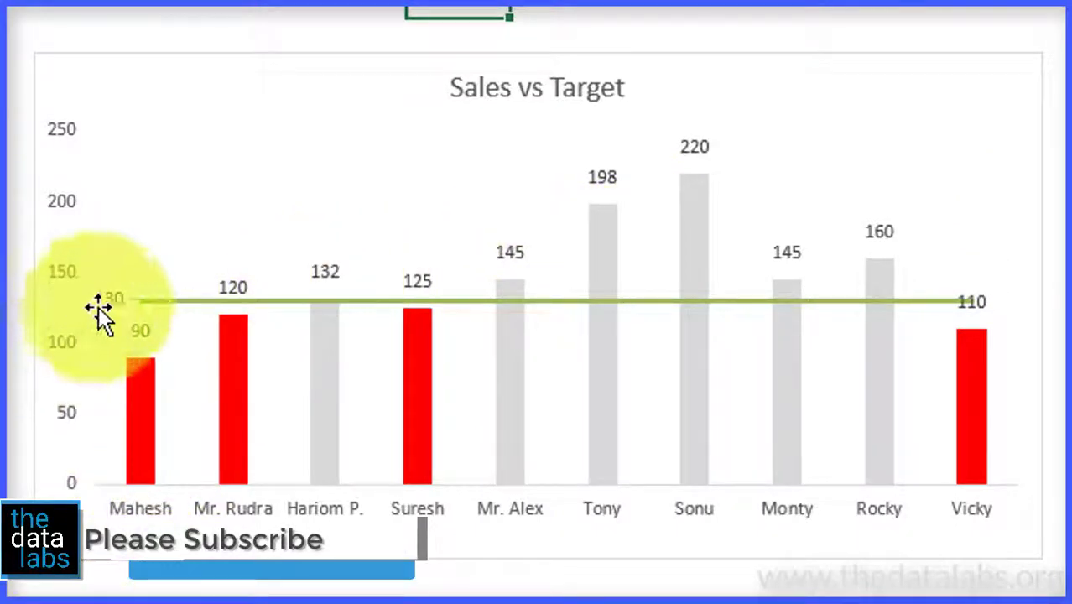
mouse_move(763, 306)
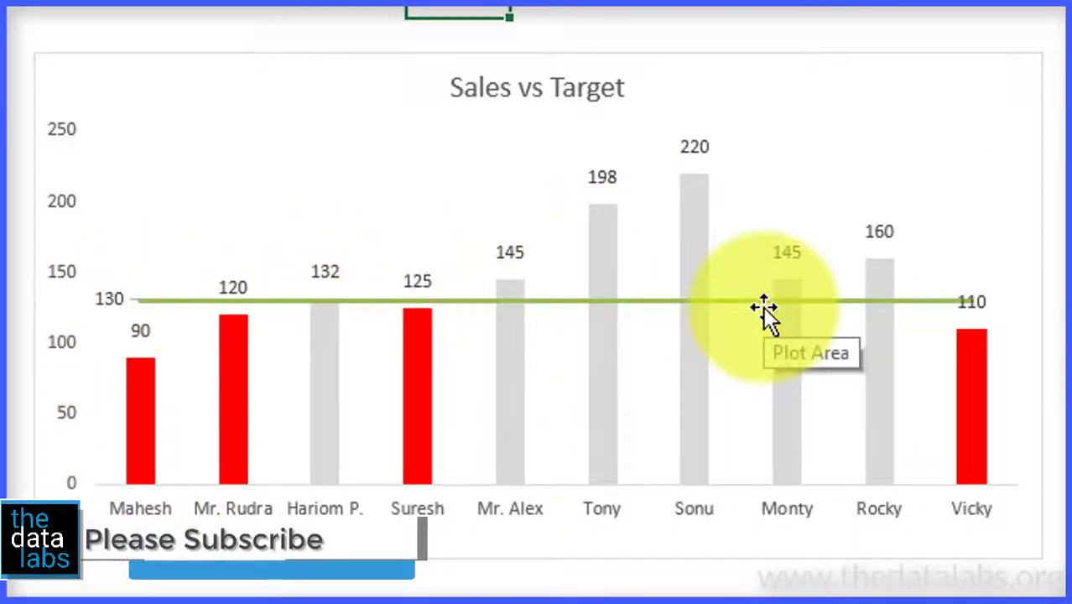